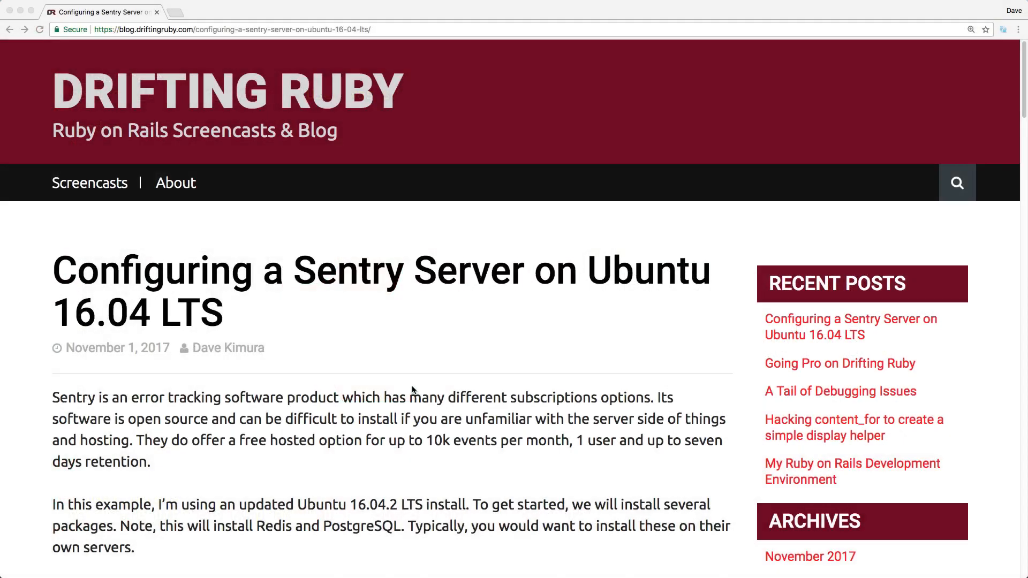
mouse_move(406, 369)
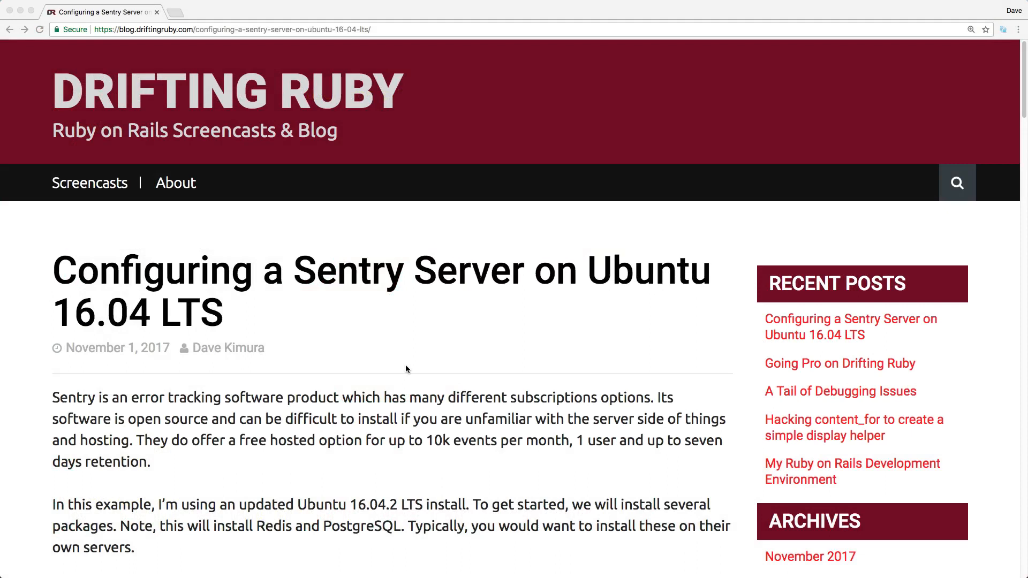
mouse_move(402, 383)
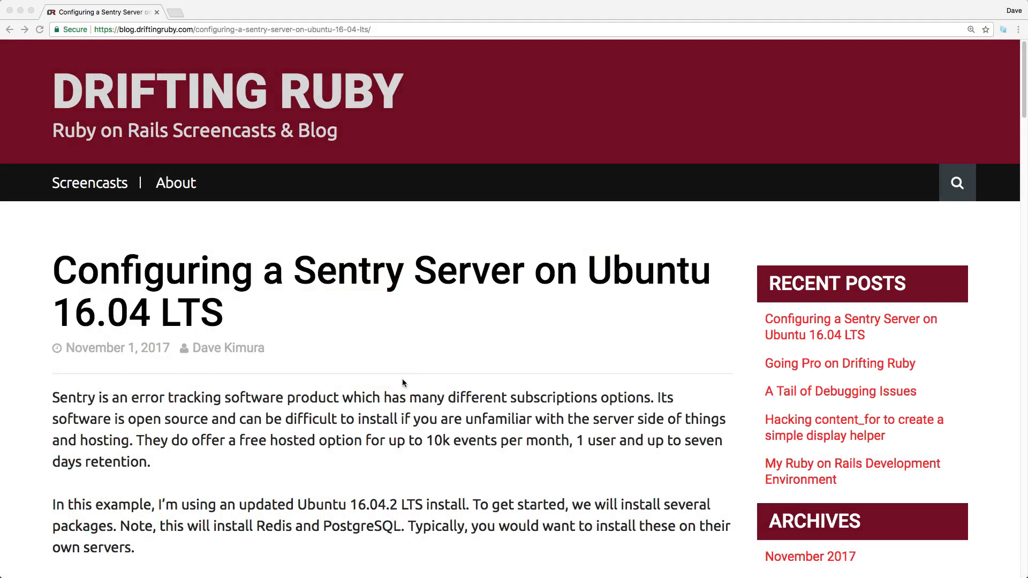
mouse_move(403, 414)
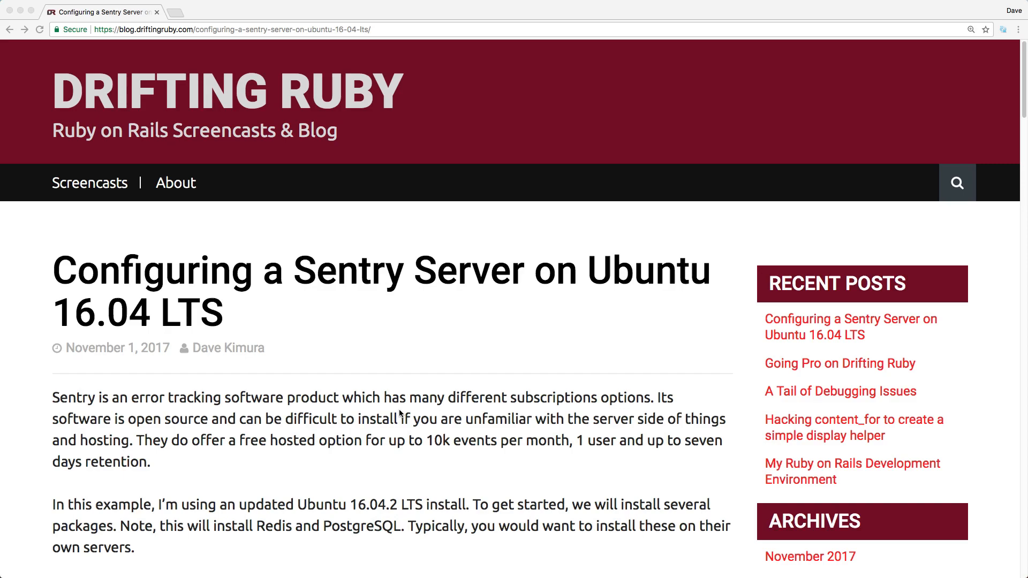
Start Sentry sign-up, submit the account and organization details and confirm creating the account
scroll("down", 3)
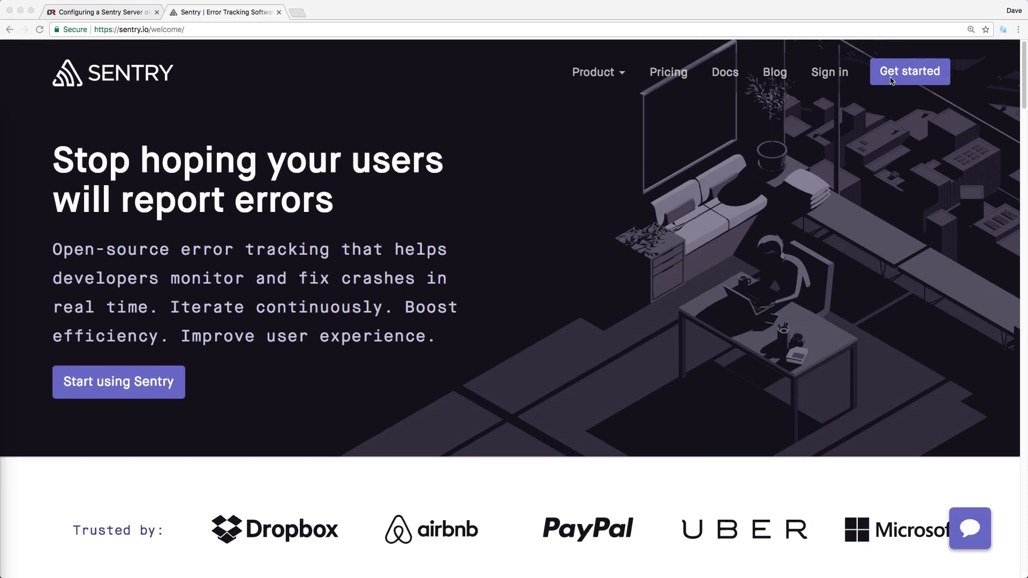
left_click(118, 382)
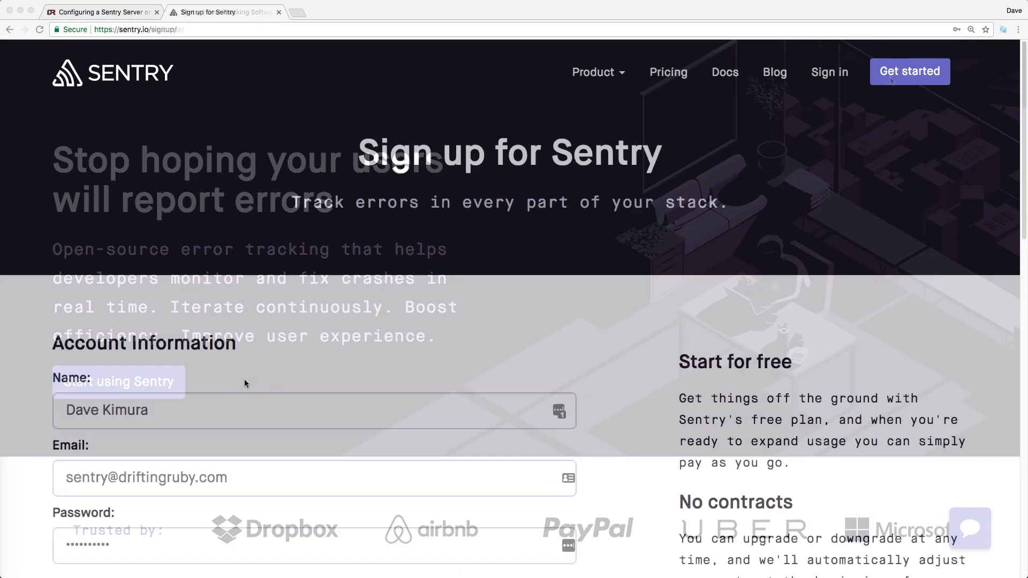
scroll("down", 3)
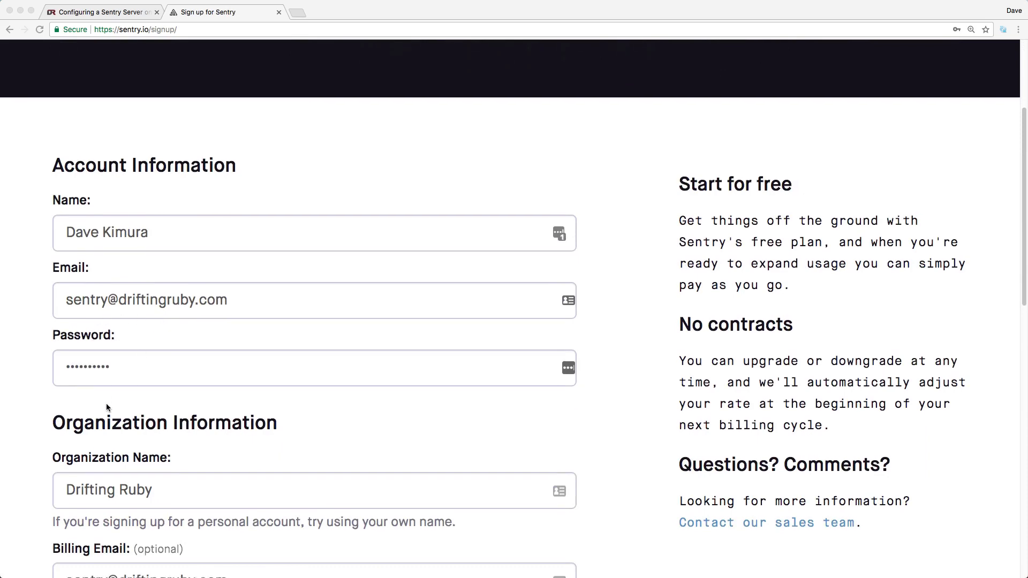
scroll("down", 3)
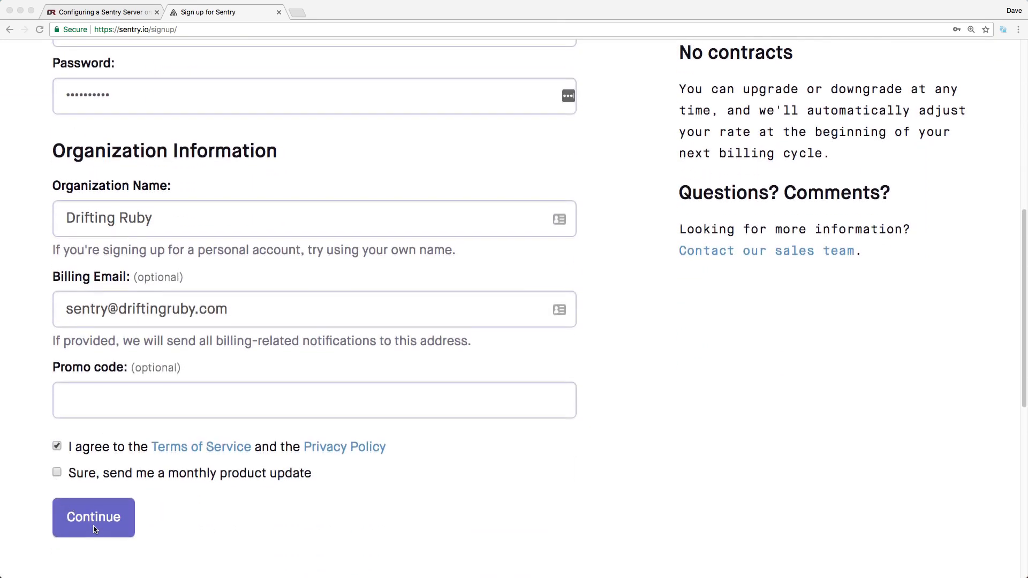
left_click(56, 472)
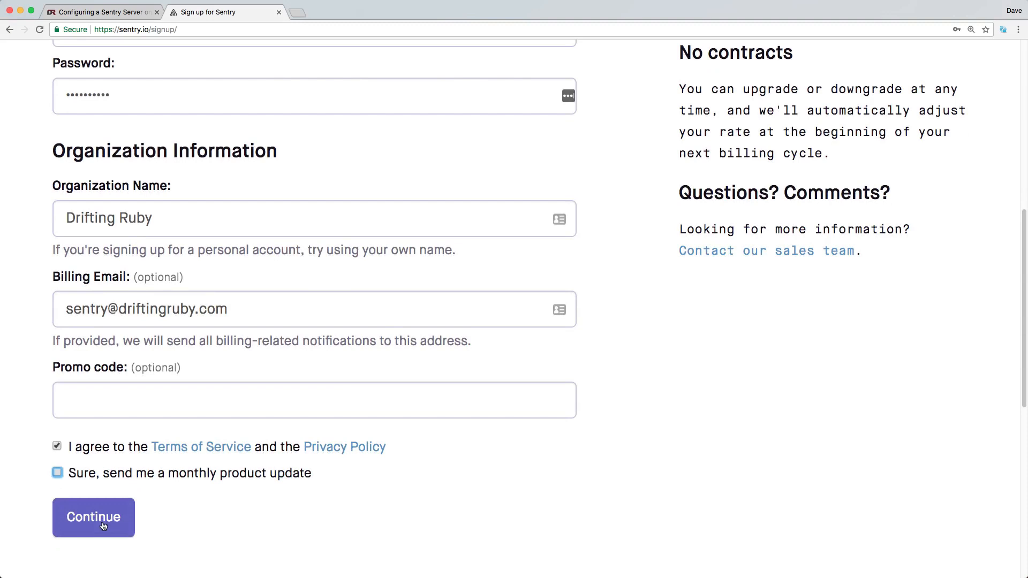
left_click(93, 517)
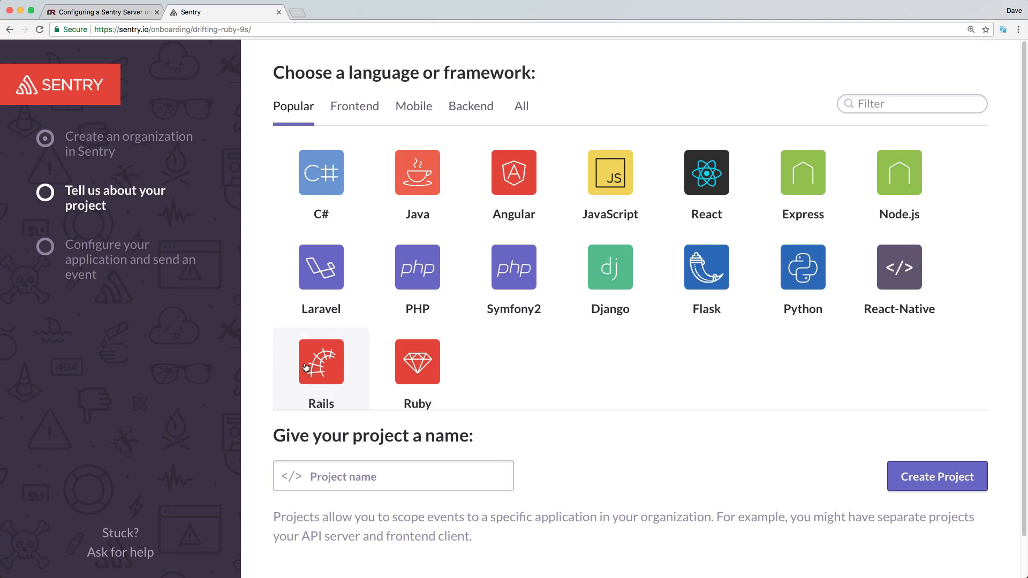
Create a Rails project named DRTEST and scroll through its configuration guide
left_click(320, 362)
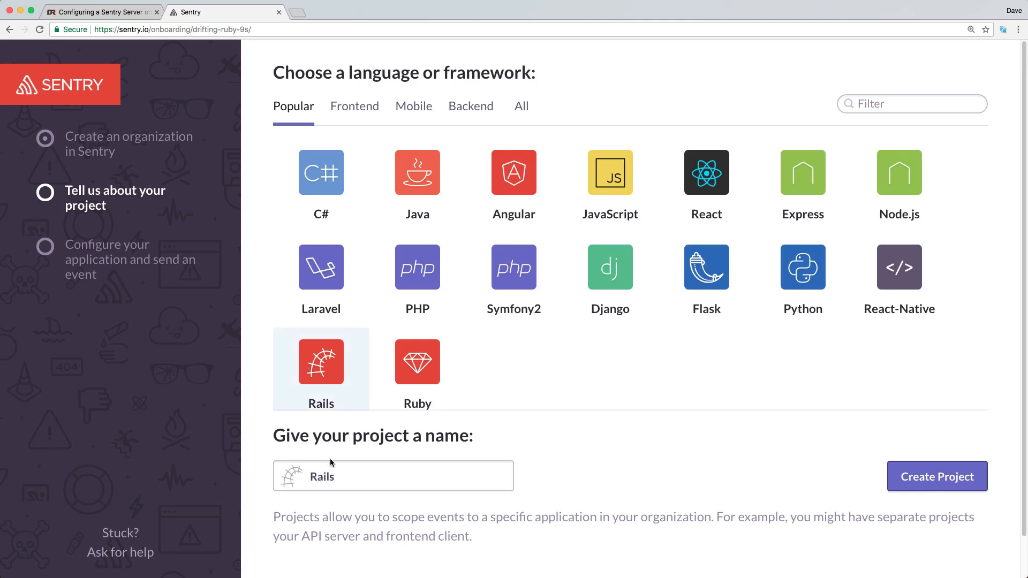
double_click(320, 477)
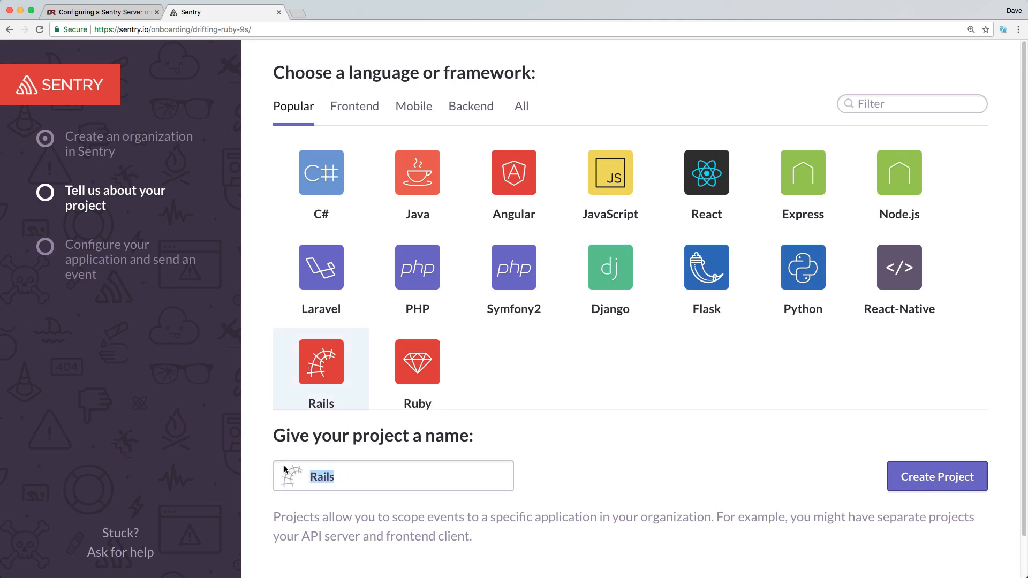
type("DR")
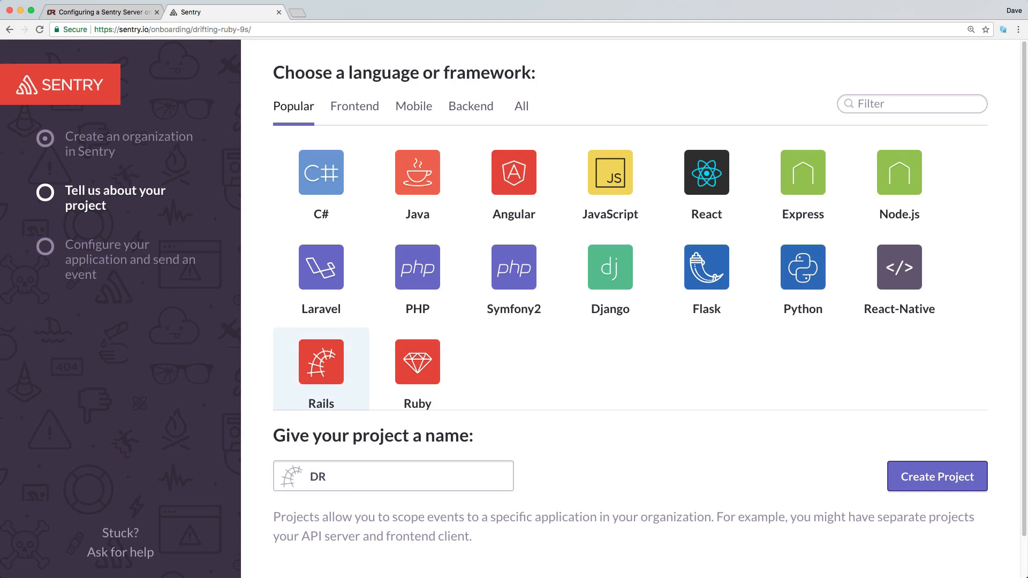
type("TEST")
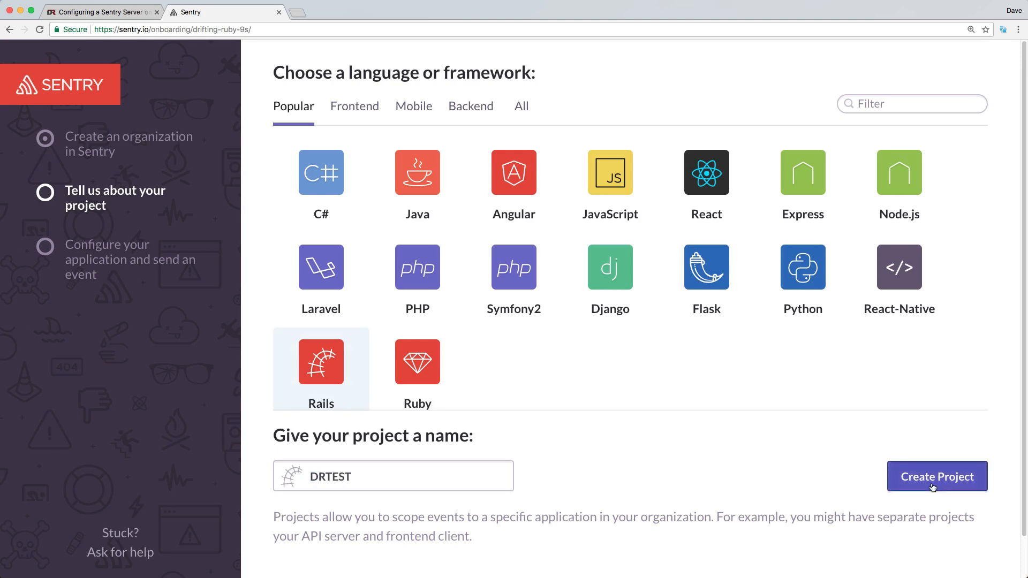
left_click(935, 476)
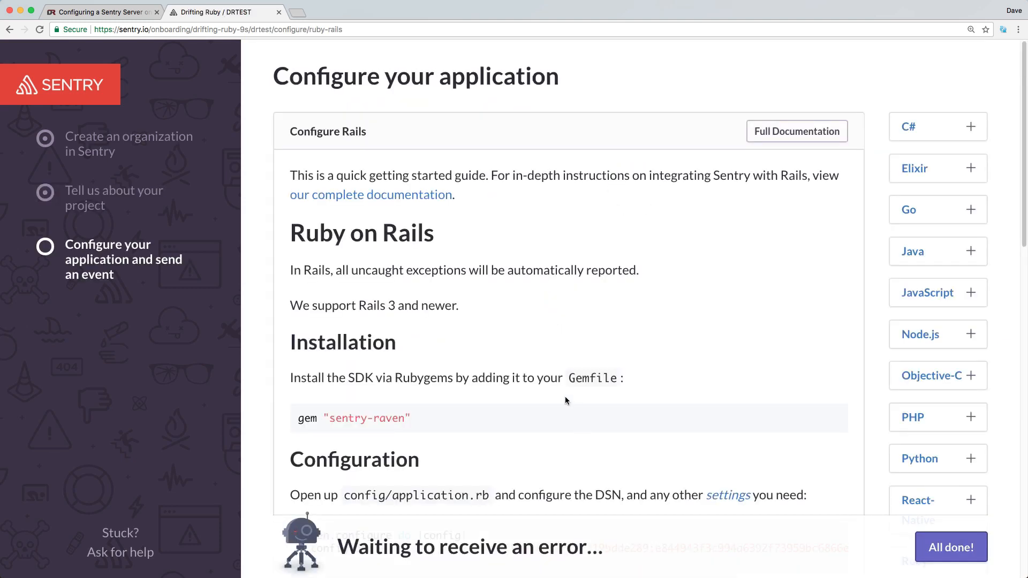
scroll("down", 3)
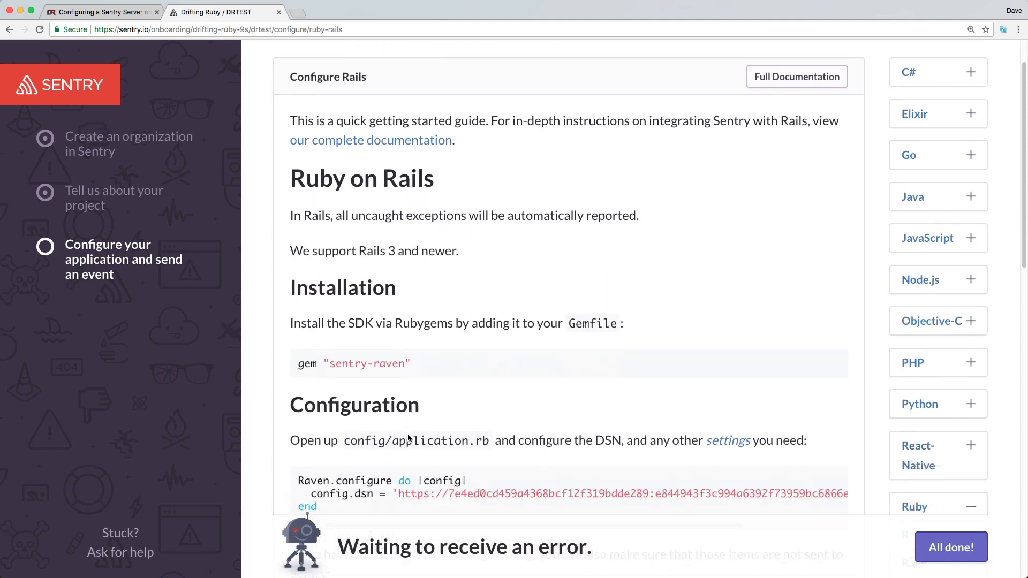
scroll("down", 3)
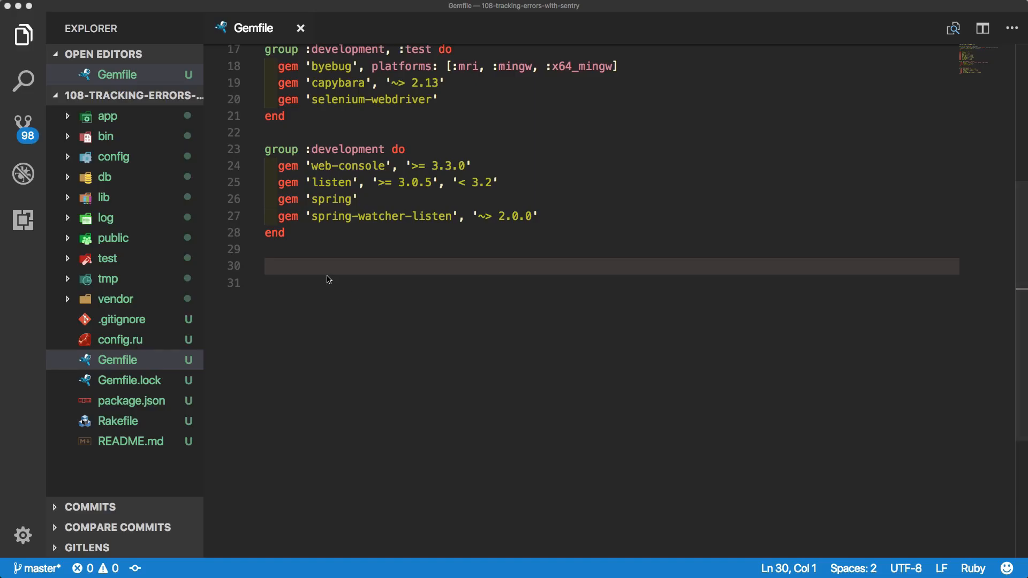
Append gem 'sentry-raven' to the bottom of the Gemfile
type("gem")
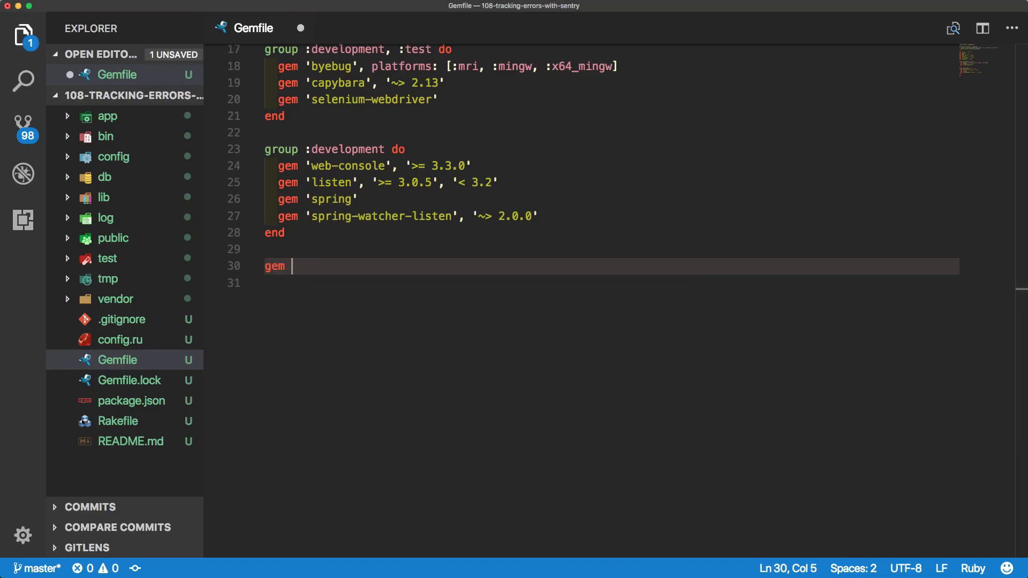
type("'sentry-raven'")
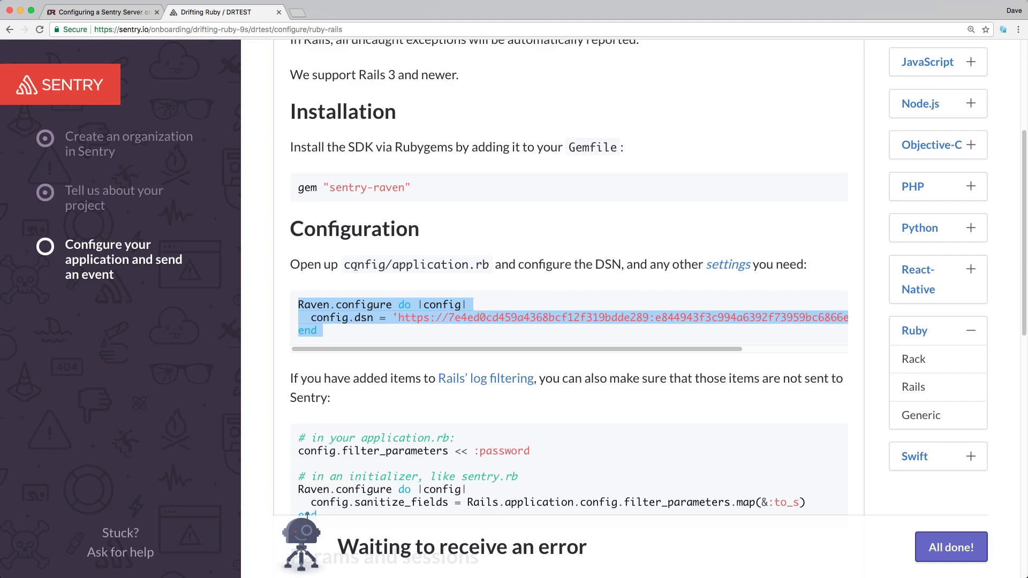
mouse_move(373, 262)
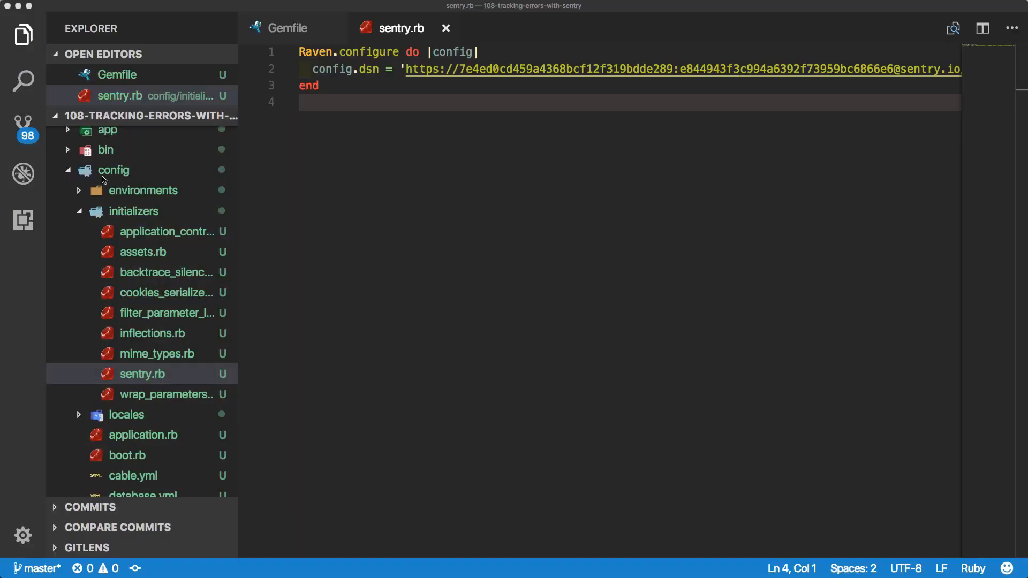
mouse_move(135, 282)
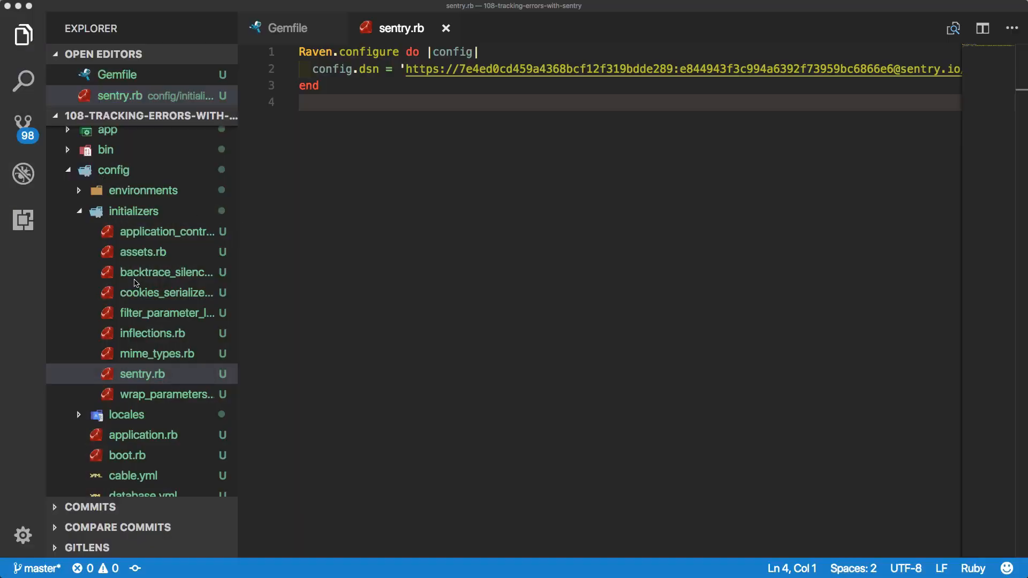
mouse_move(393, 200)
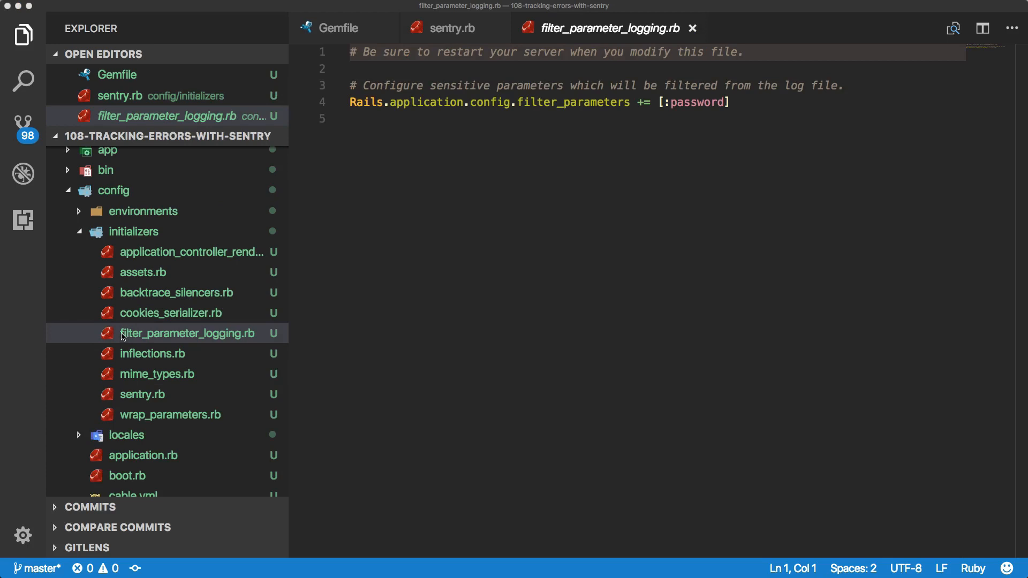
mouse_move(216, 339)
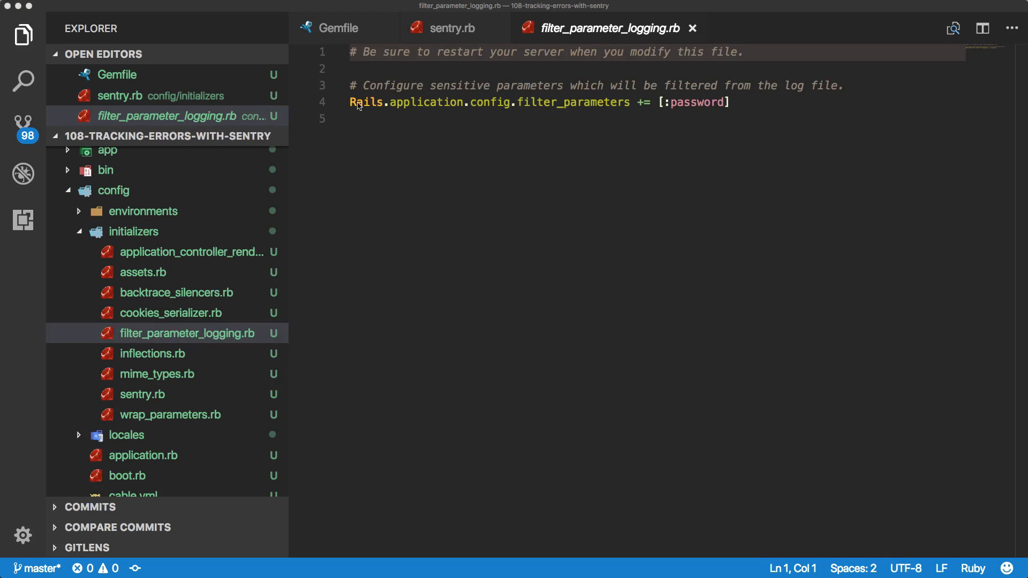
mouse_move(463, 107)
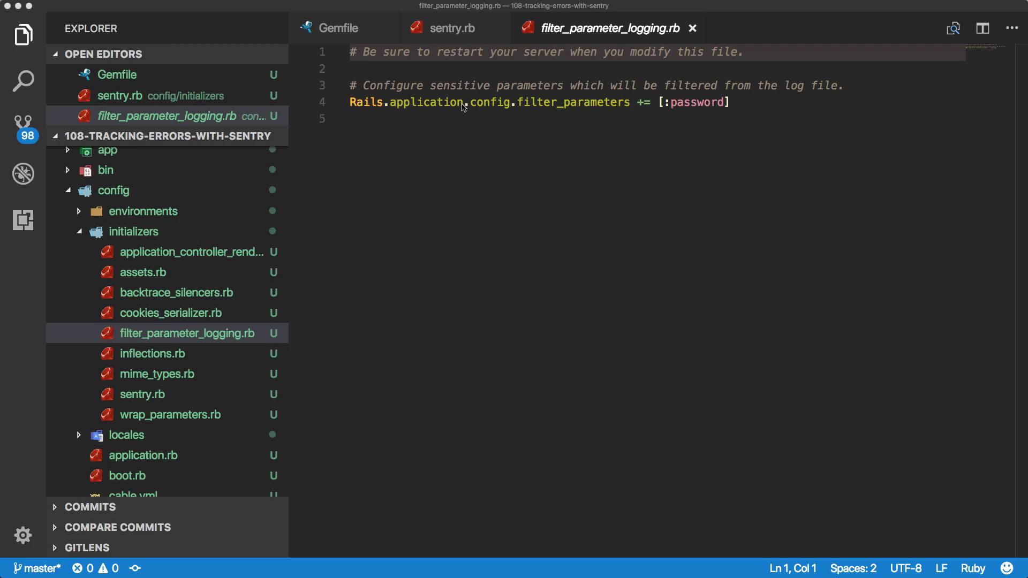
mouse_move(598, 110)
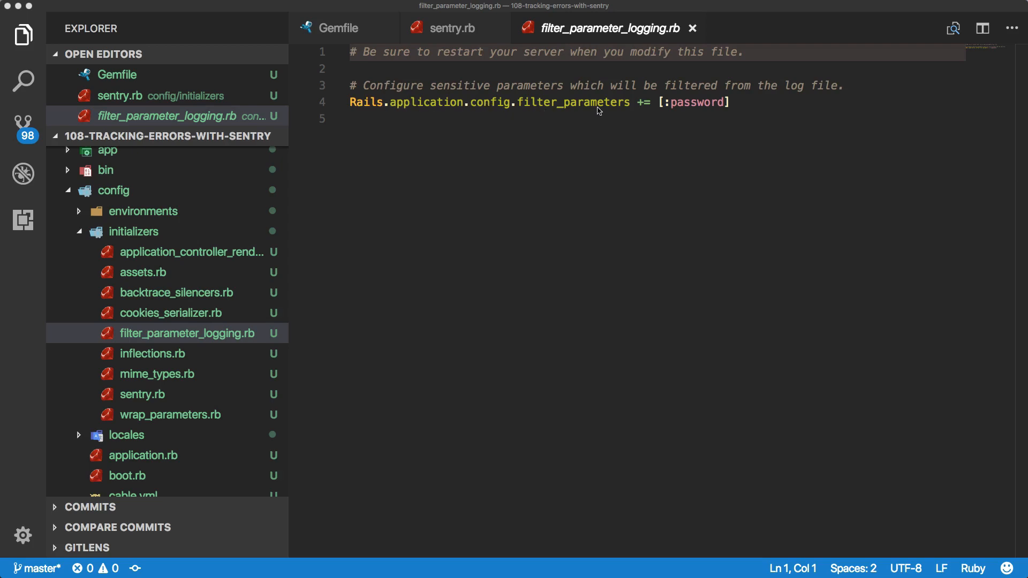
Highlight :password in the filter_parameters line of the logging initializer
left_click(518, 102)
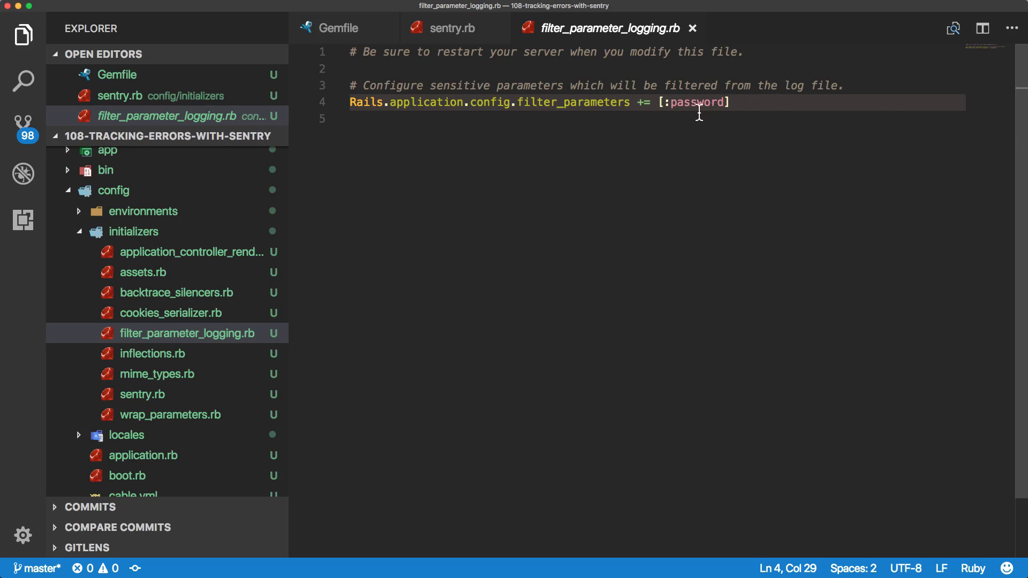
double_click(695, 102)
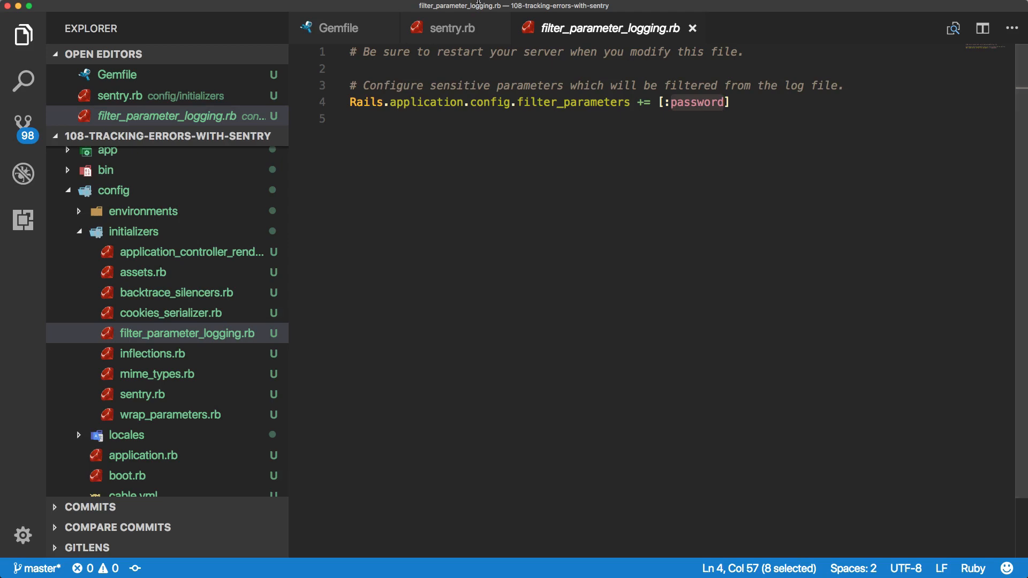
mouse_move(460, 28)
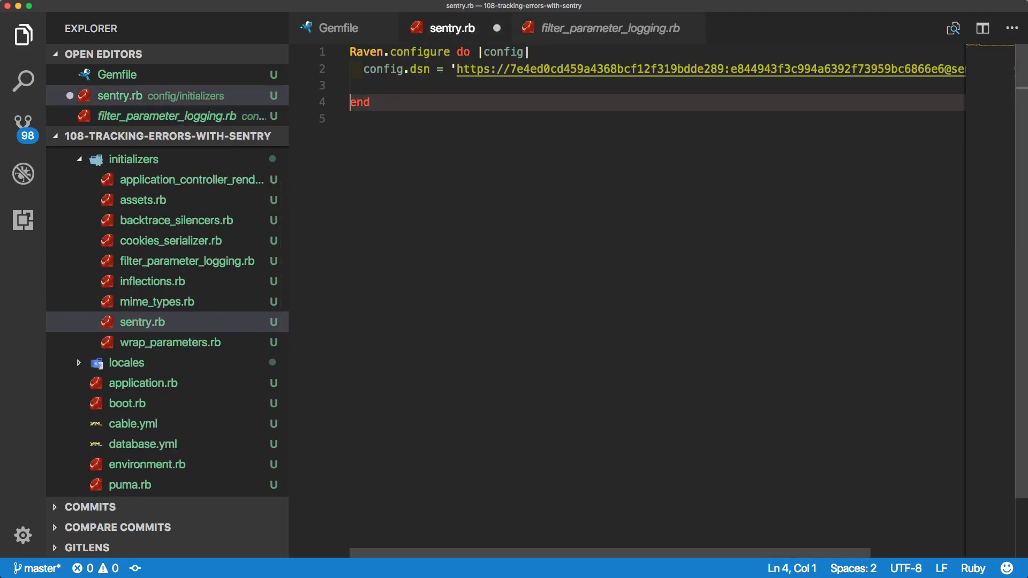
type("config.sanitize_fields = Rails.application.config.filter_parameters.map(&:to_s)")
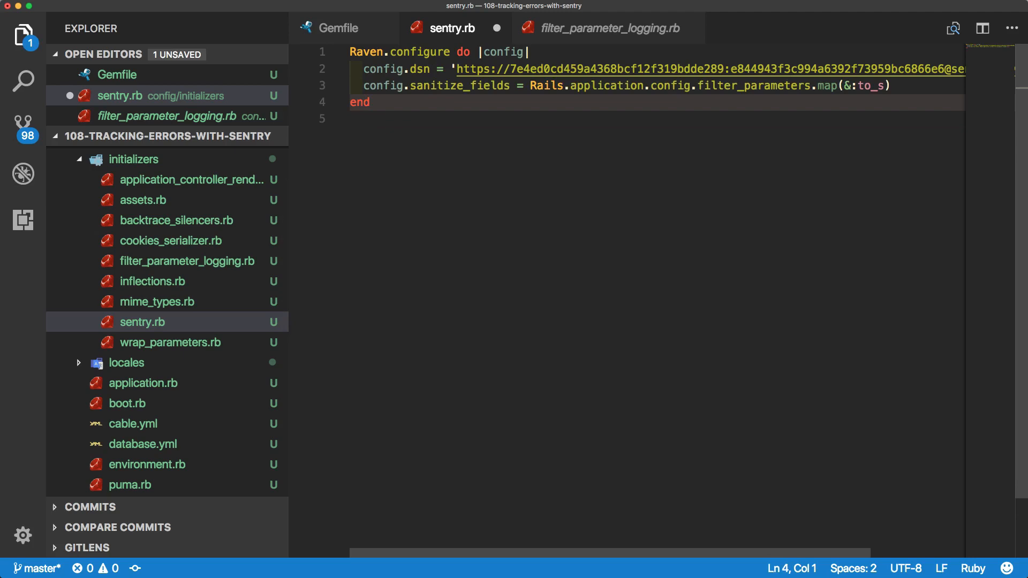
mouse_move(522, 97)
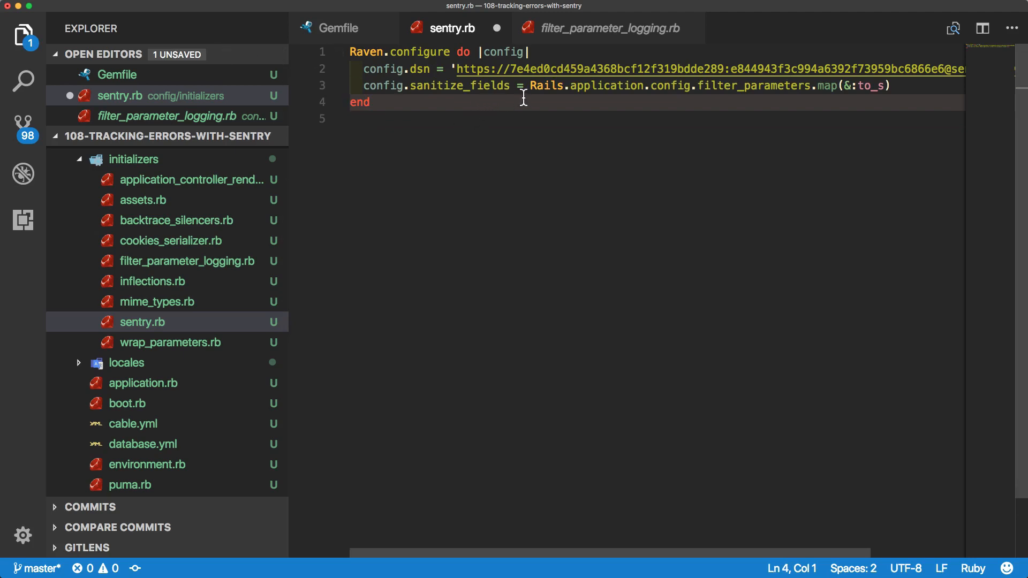
left_click_drag(533, 86, 810, 86)
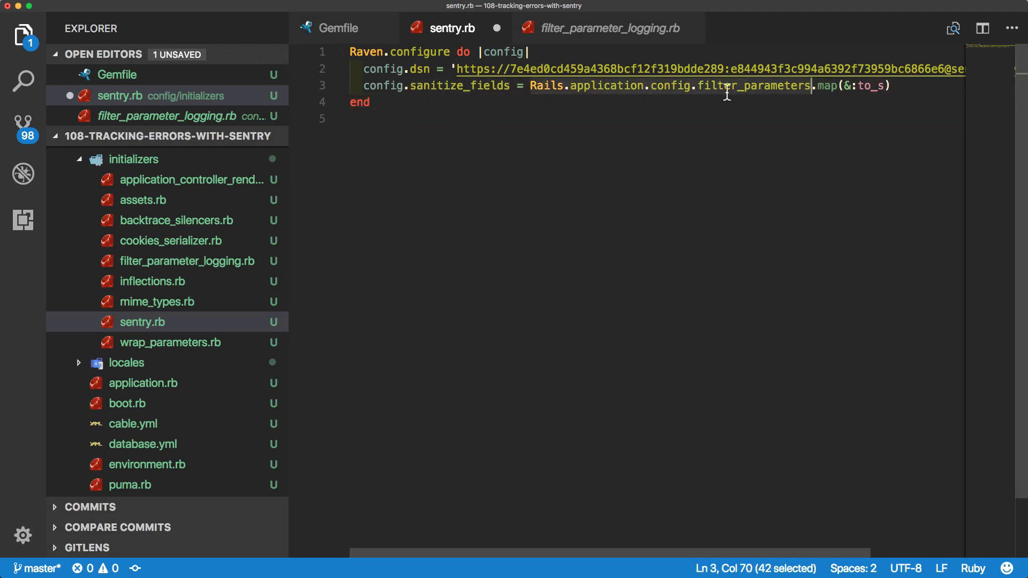
mouse_move(561, 40)
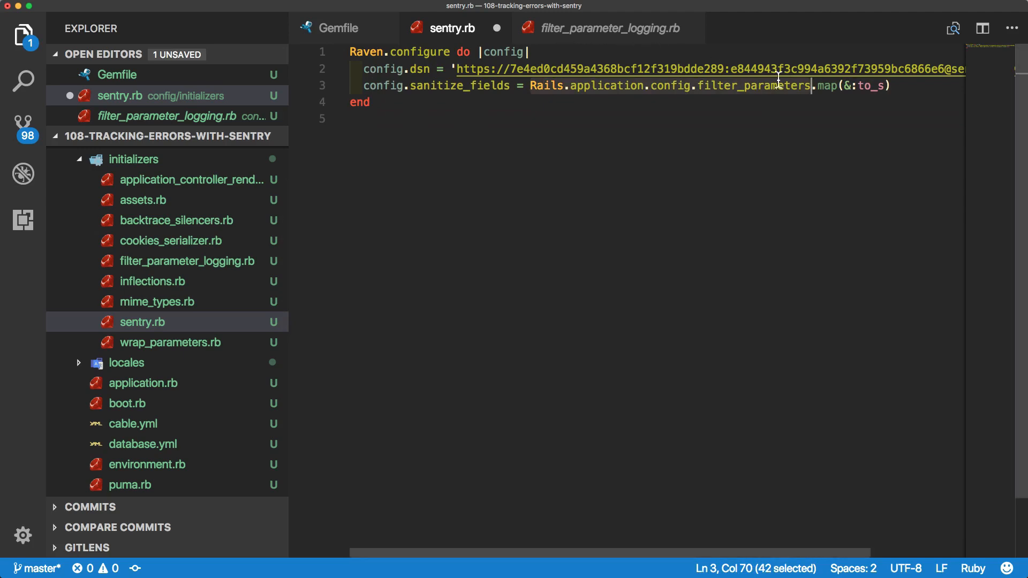
mouse_move(833, 93)
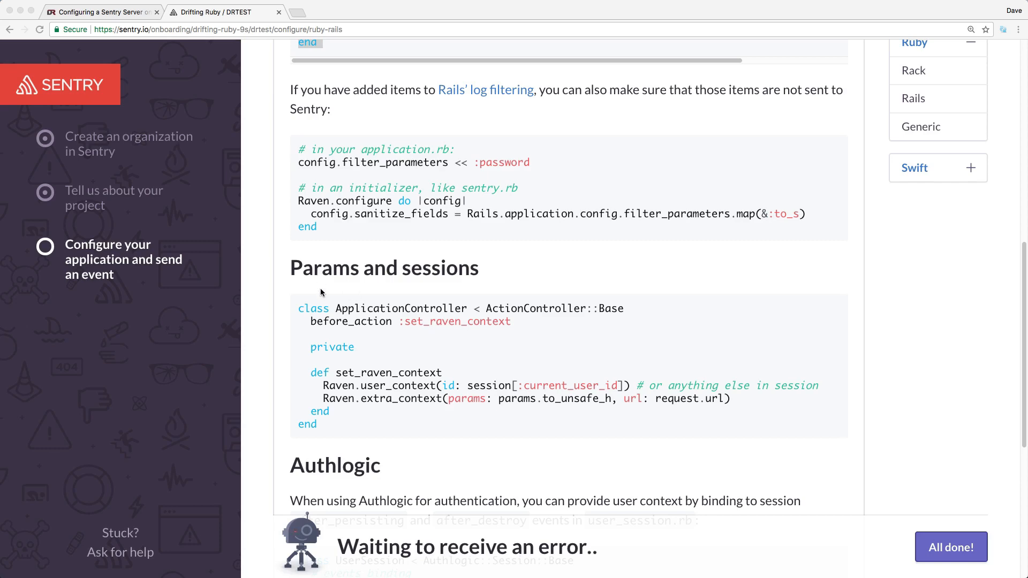
double_click(401, 308)
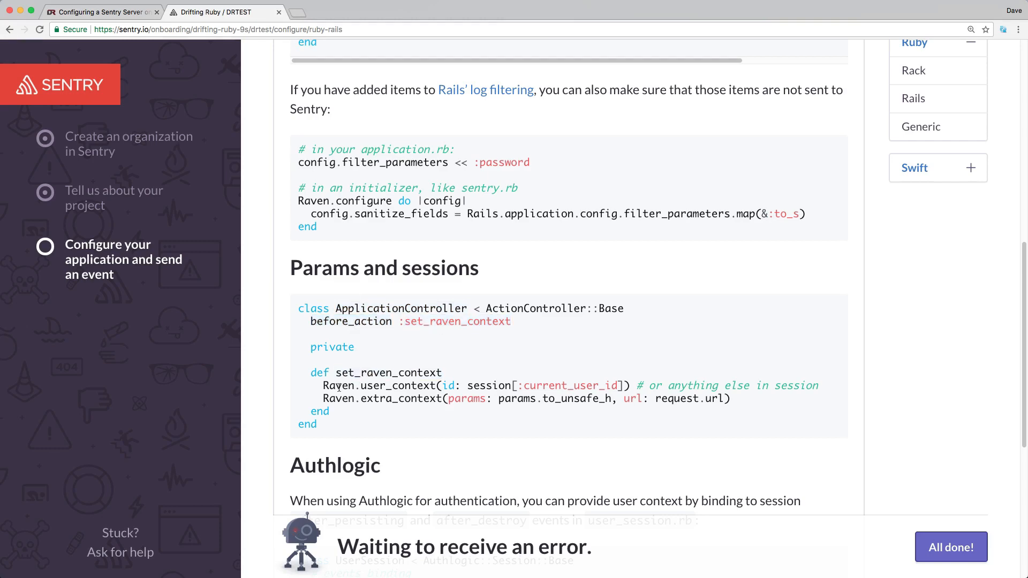
double_click(377, 386)
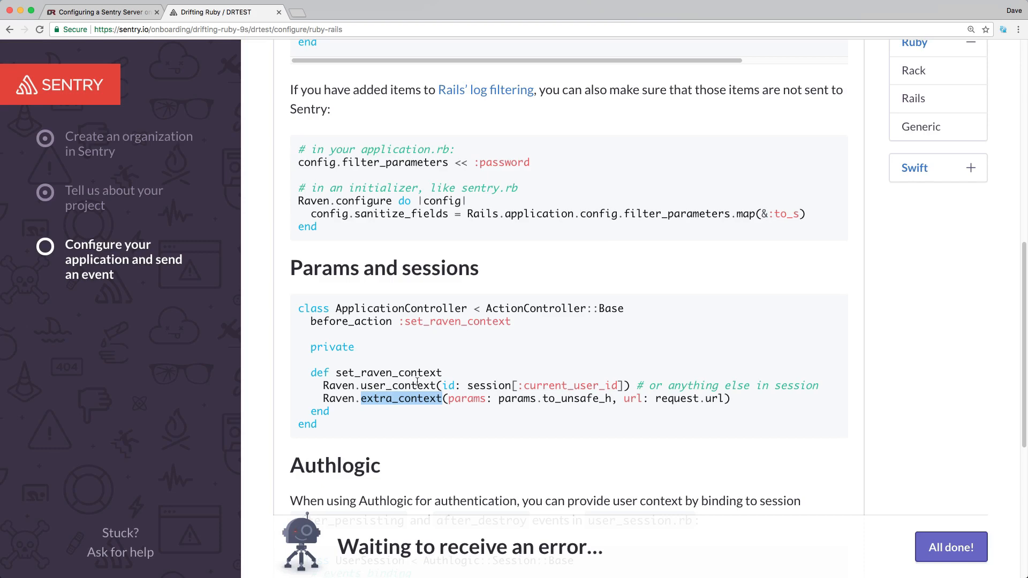
mouse_move(587, 390)
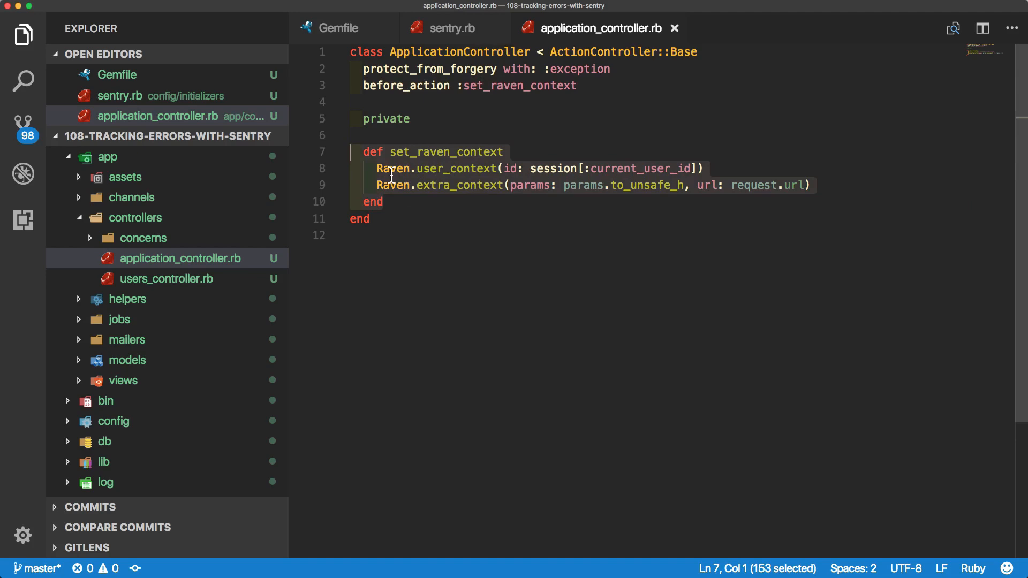
mouse_move(667, 175)
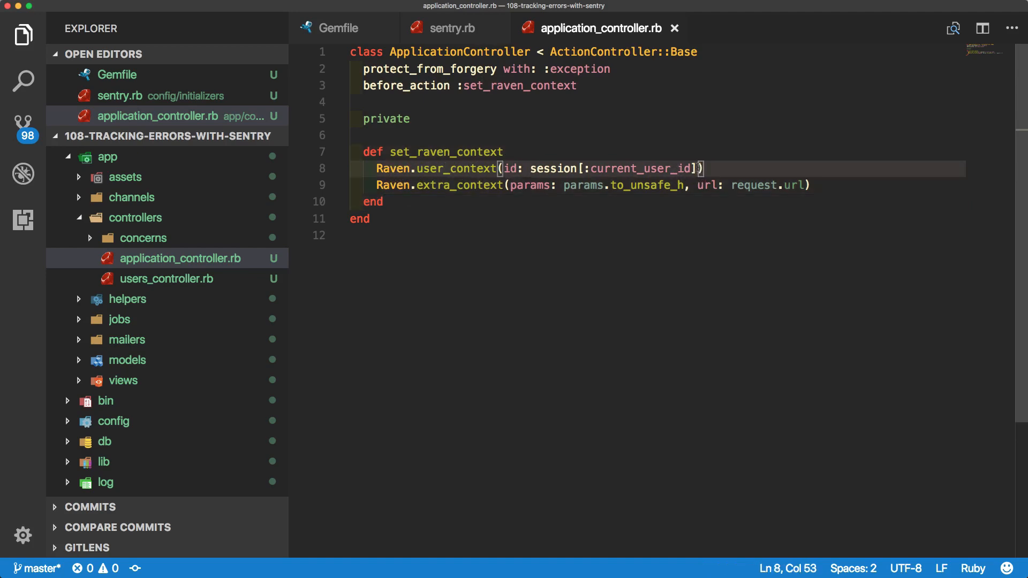
Append , foo: :bar inside the Raven.user_context call
type(",")
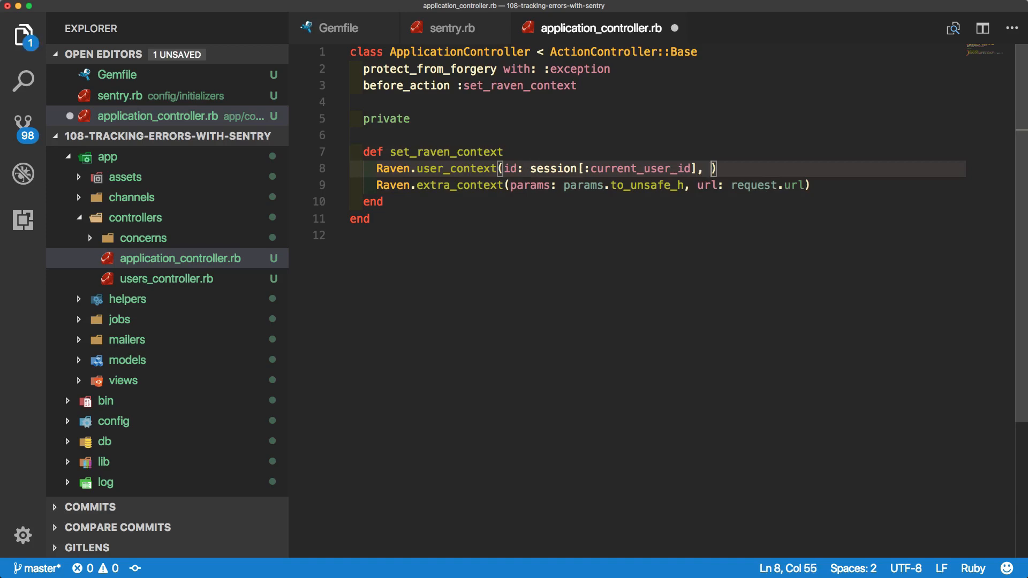
type("foo: :bar")
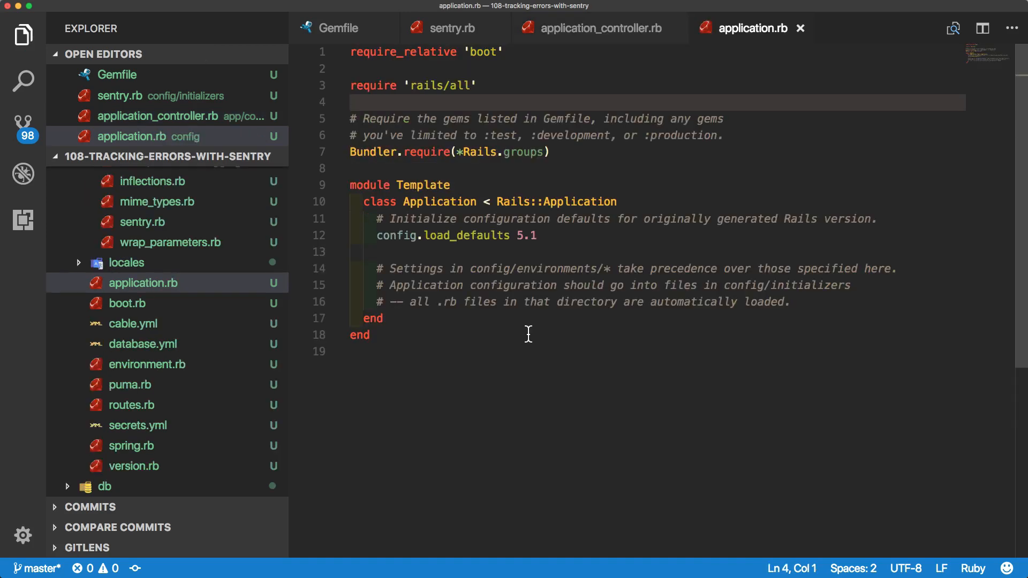
mouse_move(535, 319)
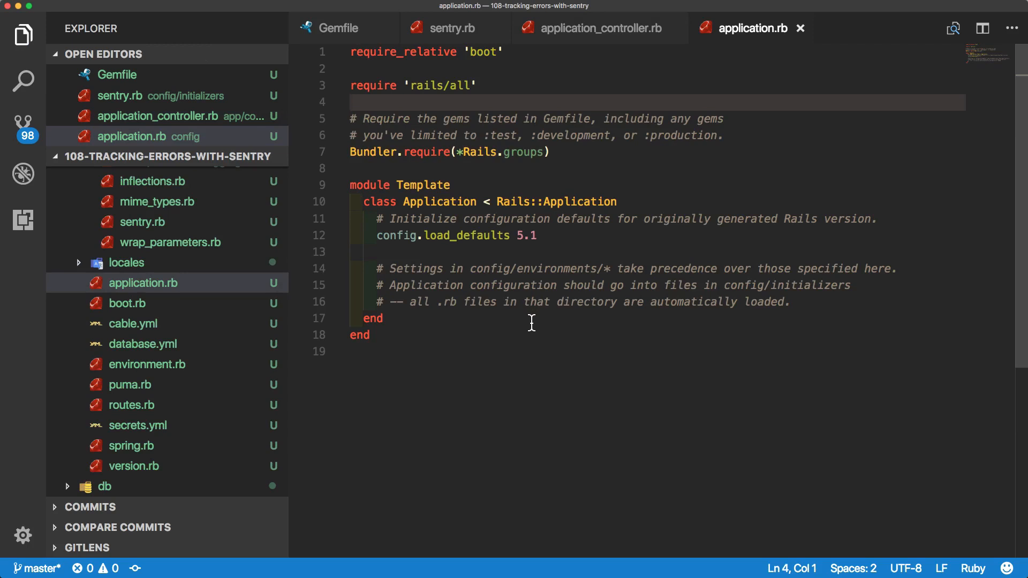
mouse_move(201, 446)
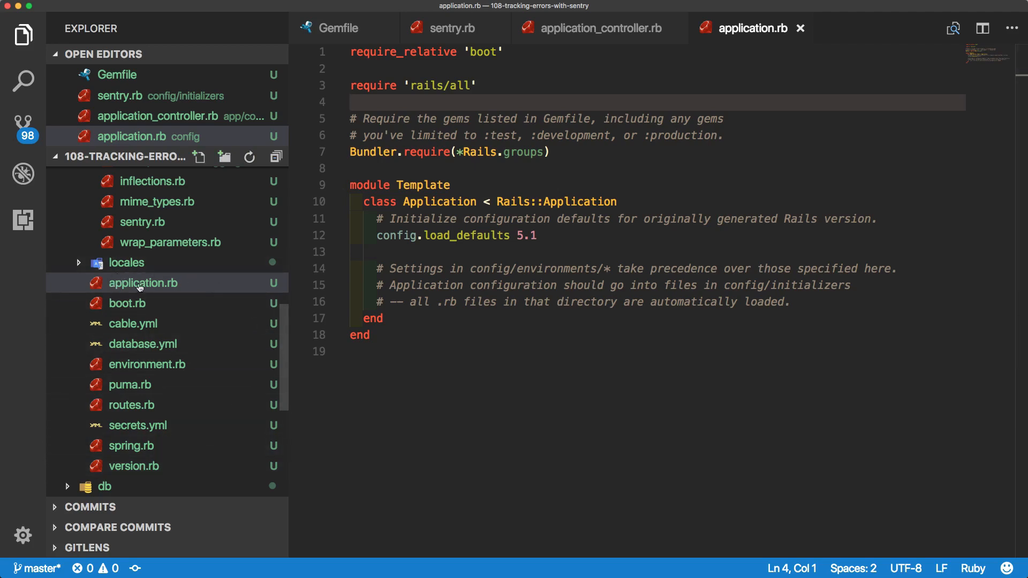
Add require_relative 'version' under require 'rails/all' in application.rb
key("enter")
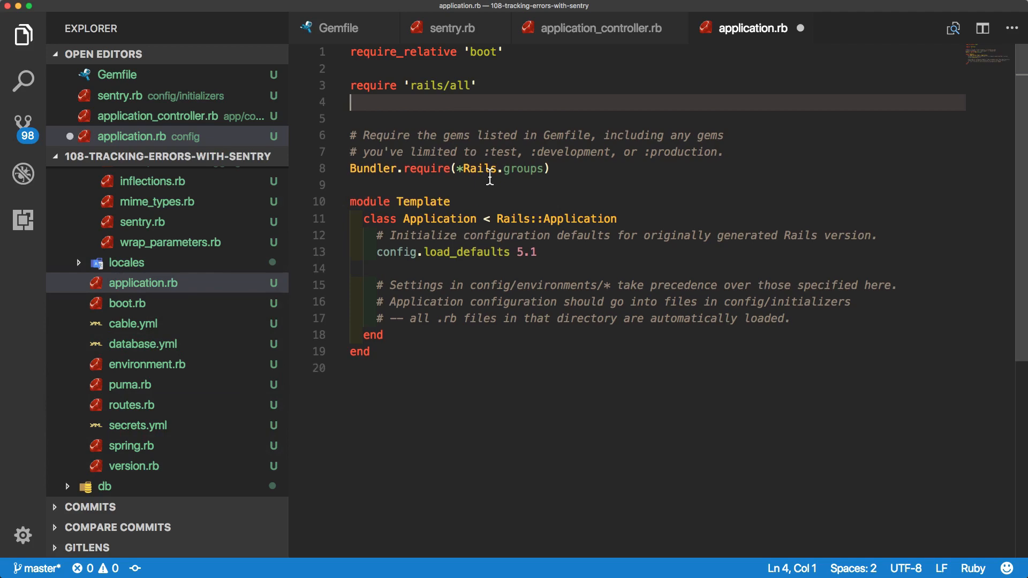
type("require_relative 'version'")
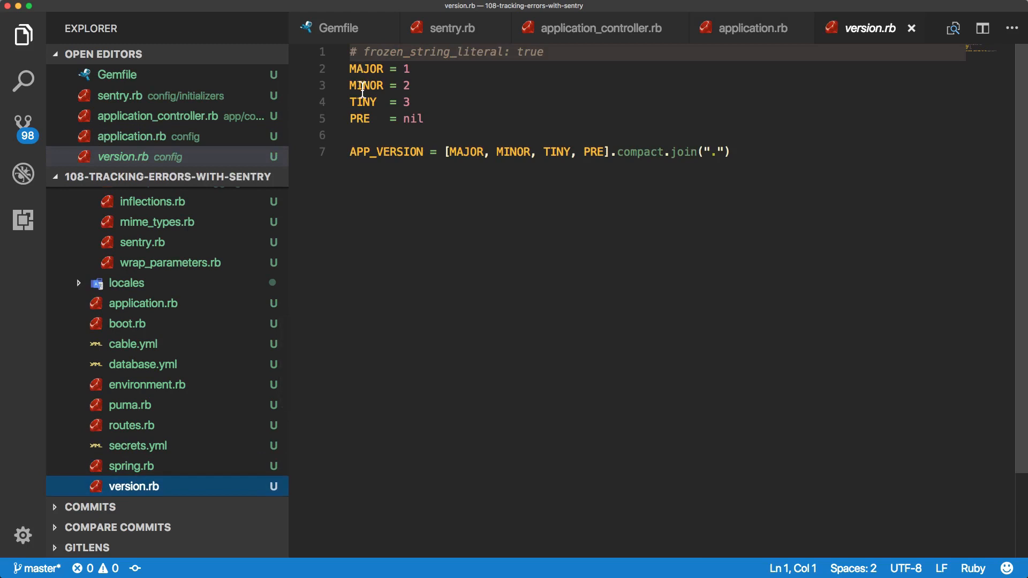
mouse_move(359, 129)
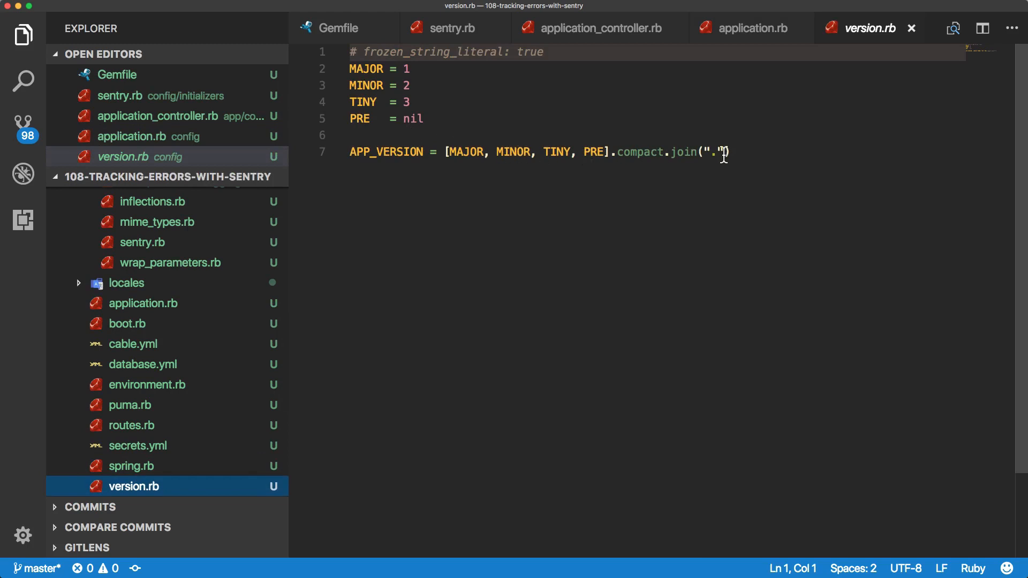
Review the APP_VERSION constant in version.rb and return to the sentry.rb initializer
double_click(715, 152)
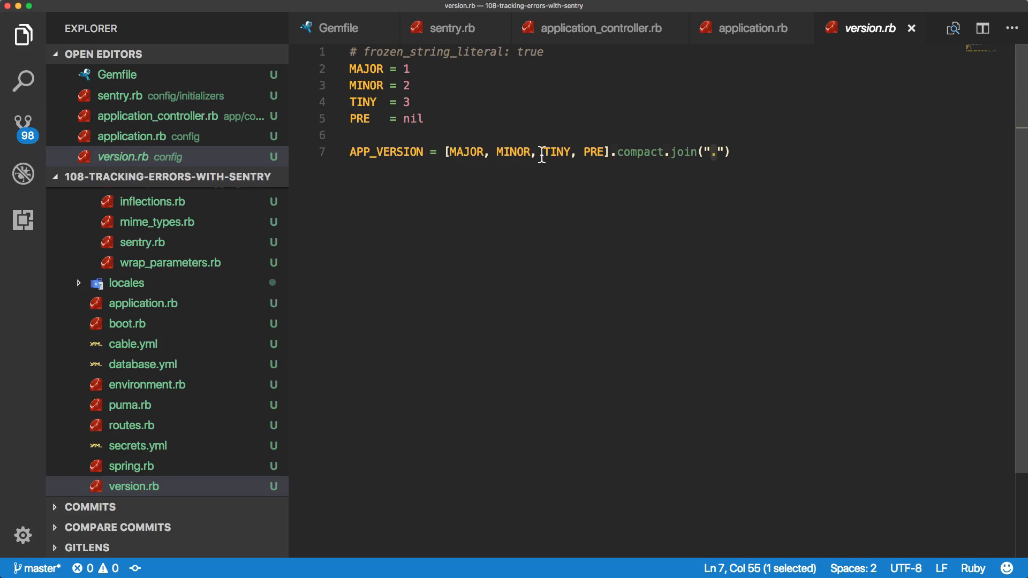
double_click(386, 151)
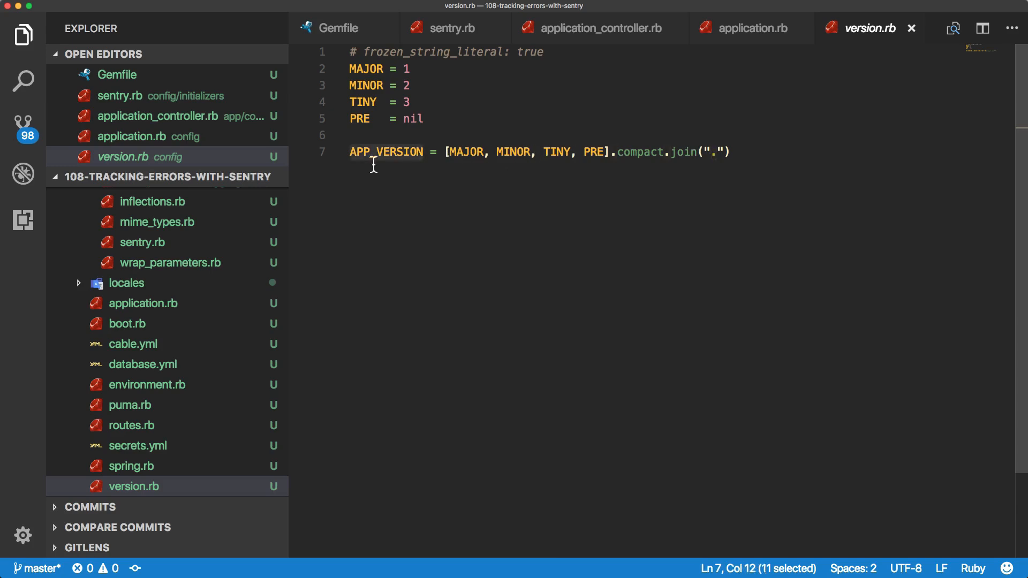
mouse_move(420, 161)
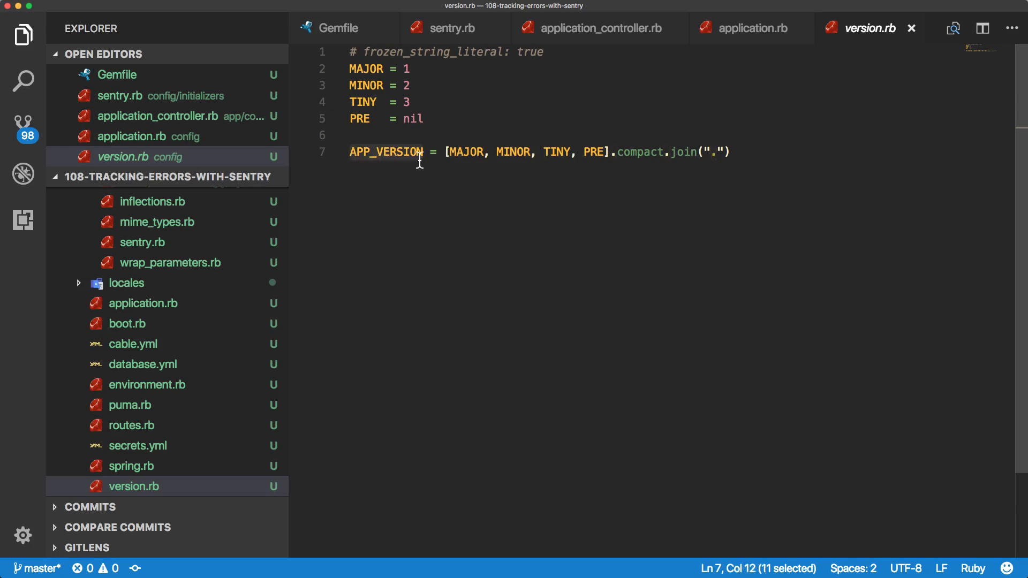
left_click(450, 28)
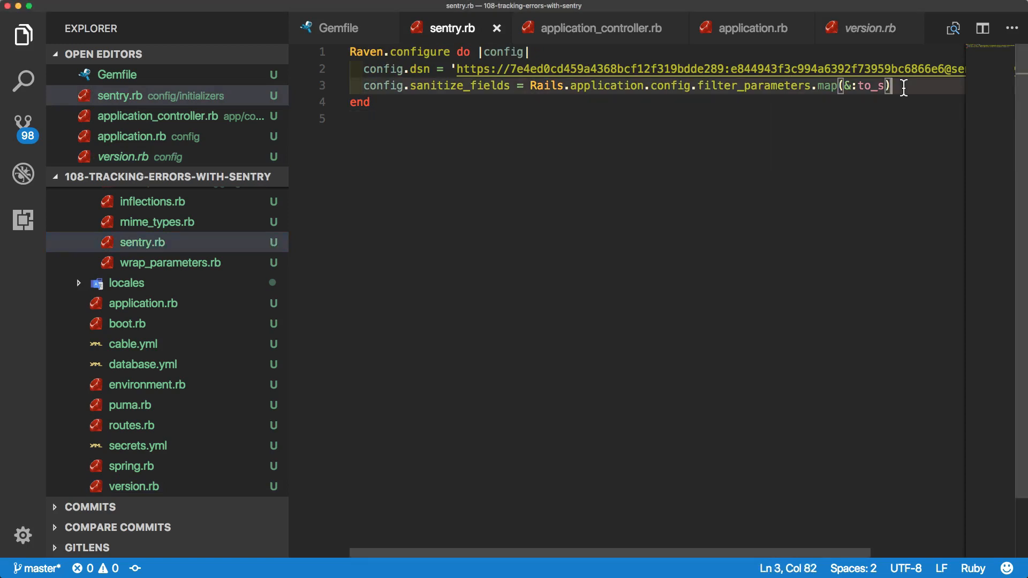
Add config.release = APP_VERSION to the configure block, then move to the users show view
type("config.release = APP_VERSION")
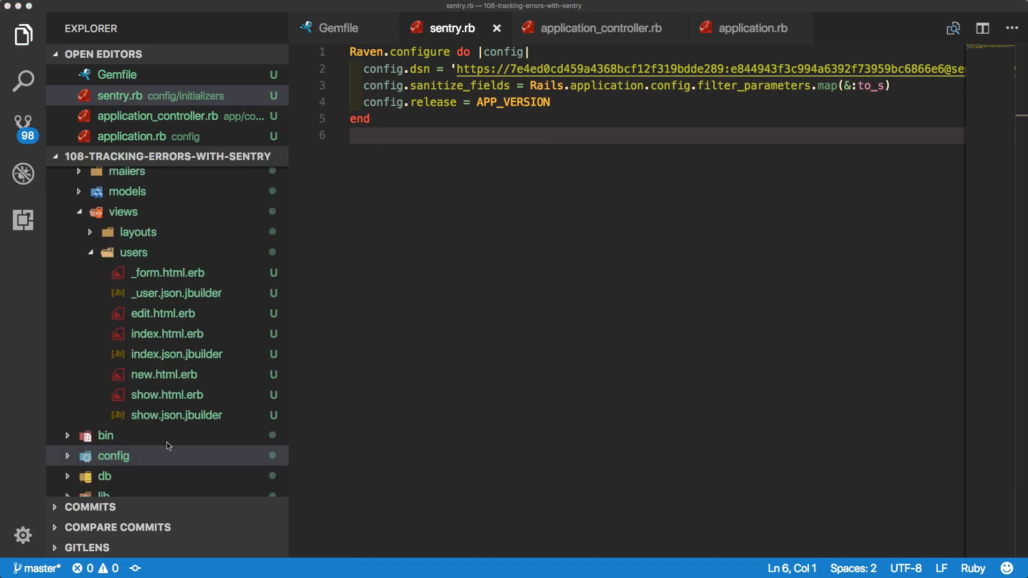
mouse_move(159, 377)
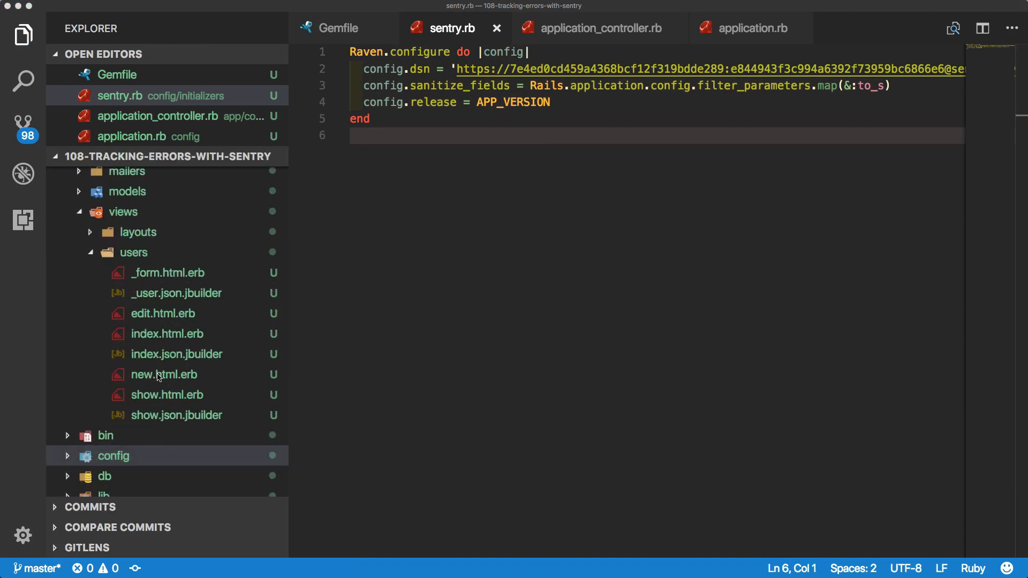
mouse_move(142, 398)
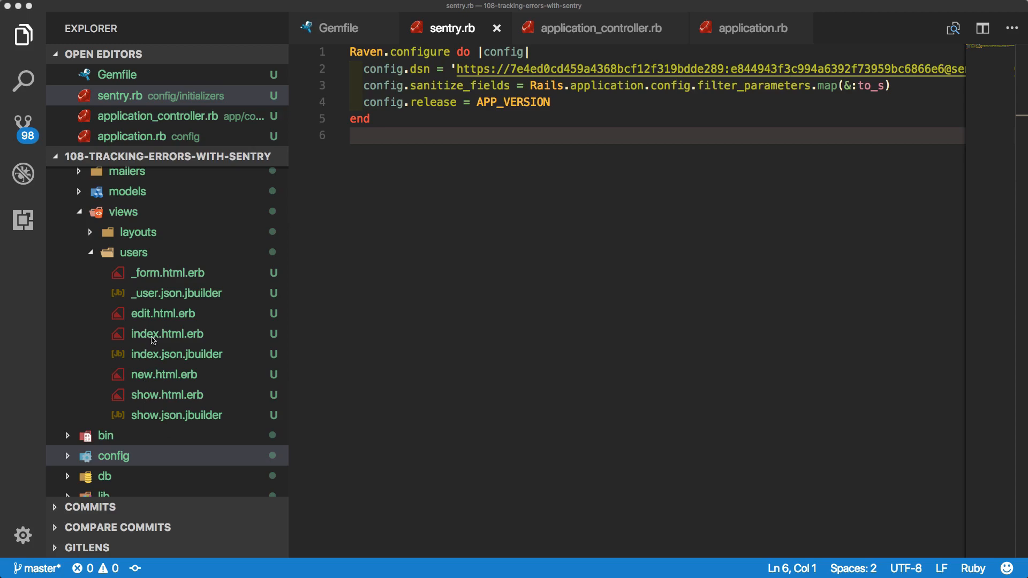
mouse_move(165, 340)
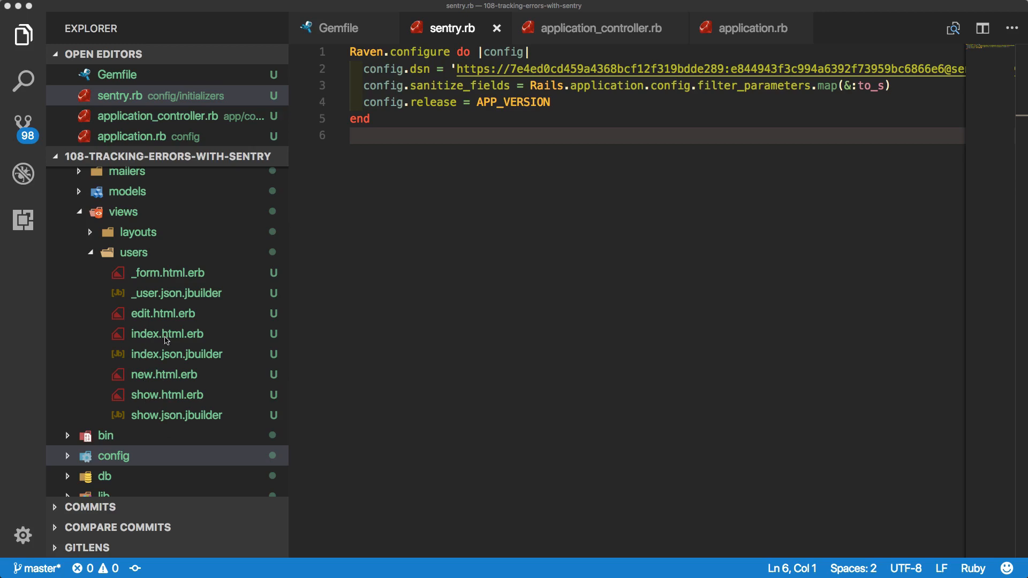
mouse_move(151, 380)
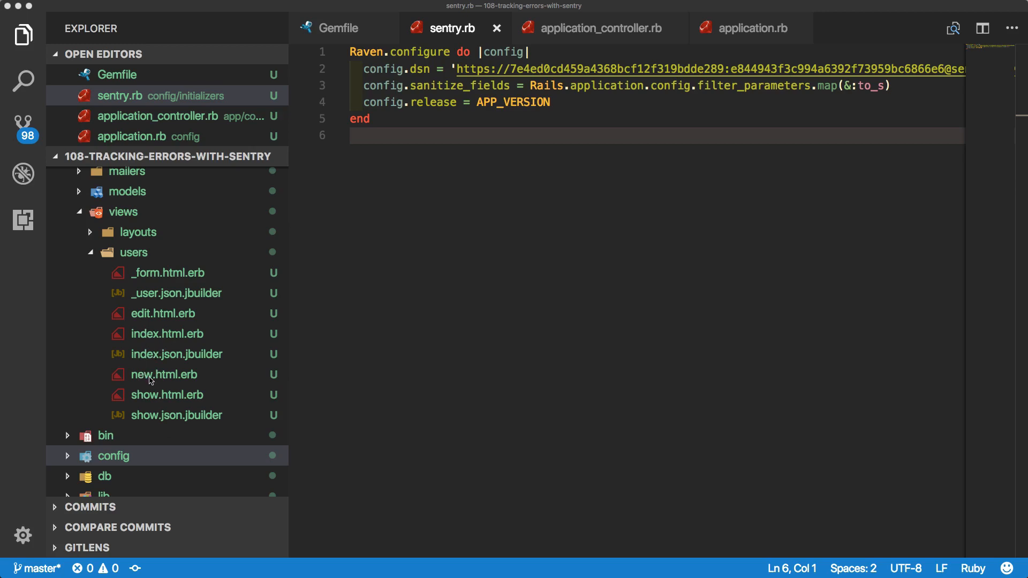
left_click(167, 395)
type("<% r%>")
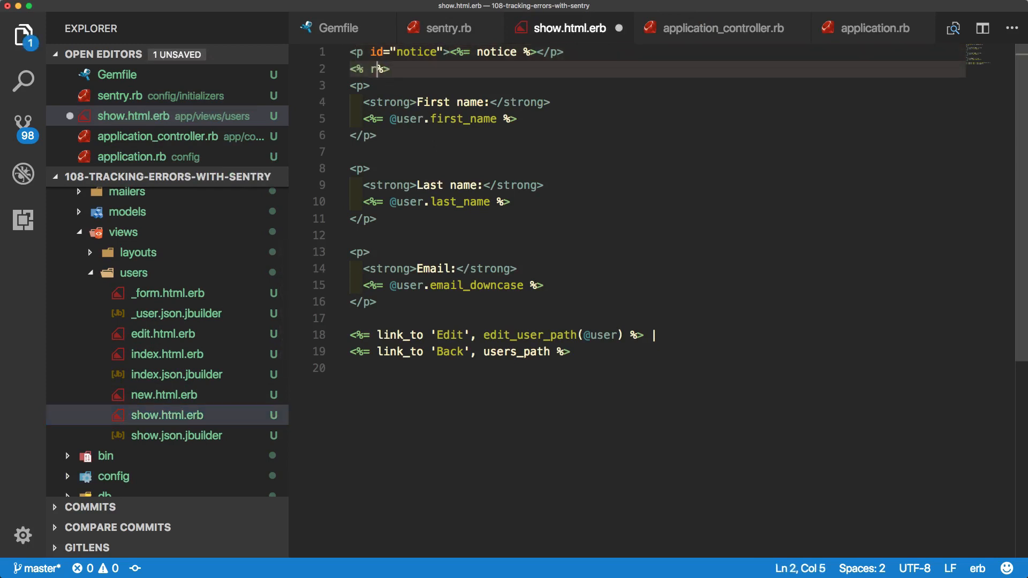
Finish typing <% raise %> on line 2 of show.html.erb
type("aise")
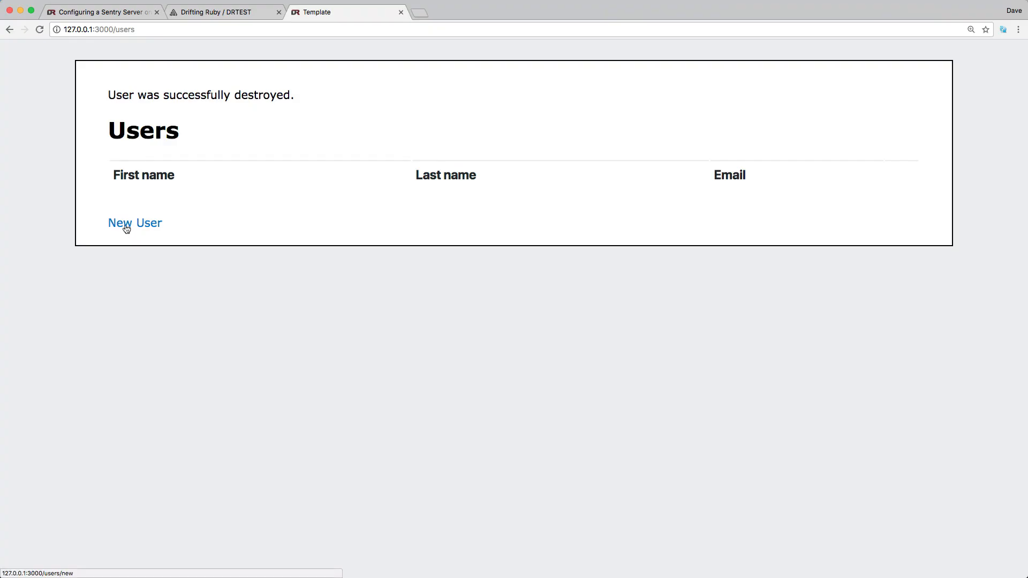
Create a new user and highlight the raise line on the resulting RuntimeError page
left_click(135, 223)
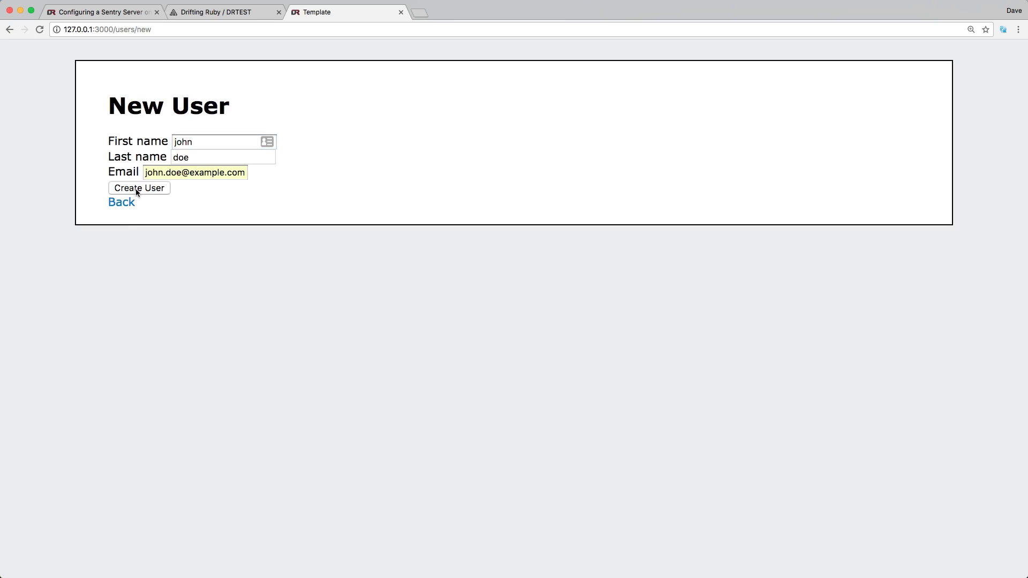
left_click(139, 189)
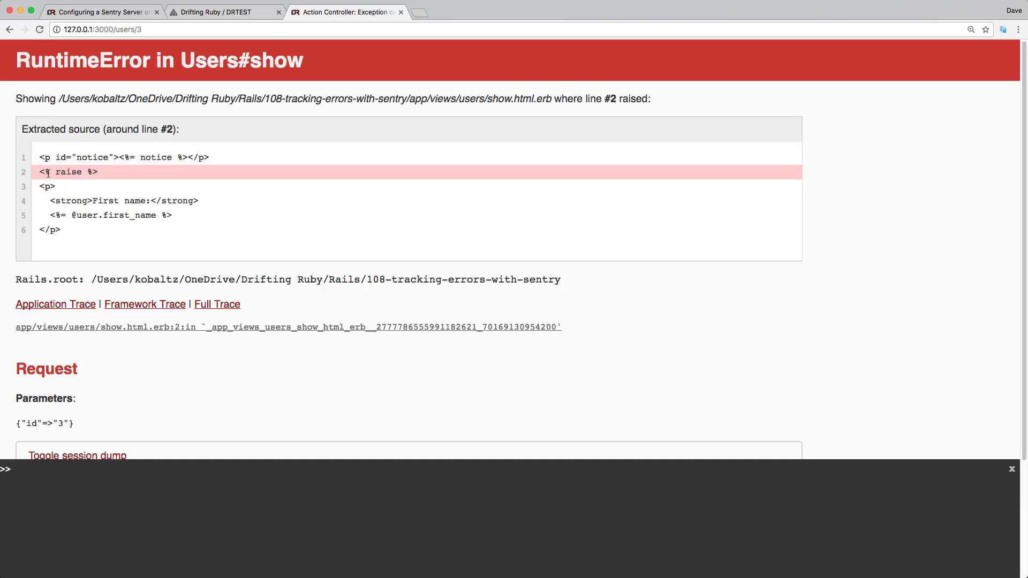
double_click(69, 171)
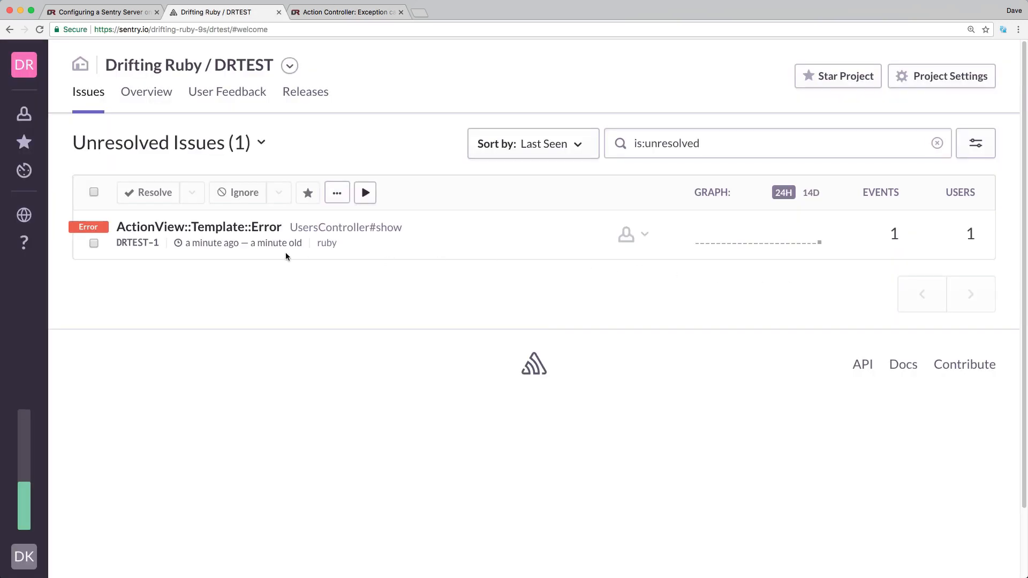
mouse_move(982, 241)
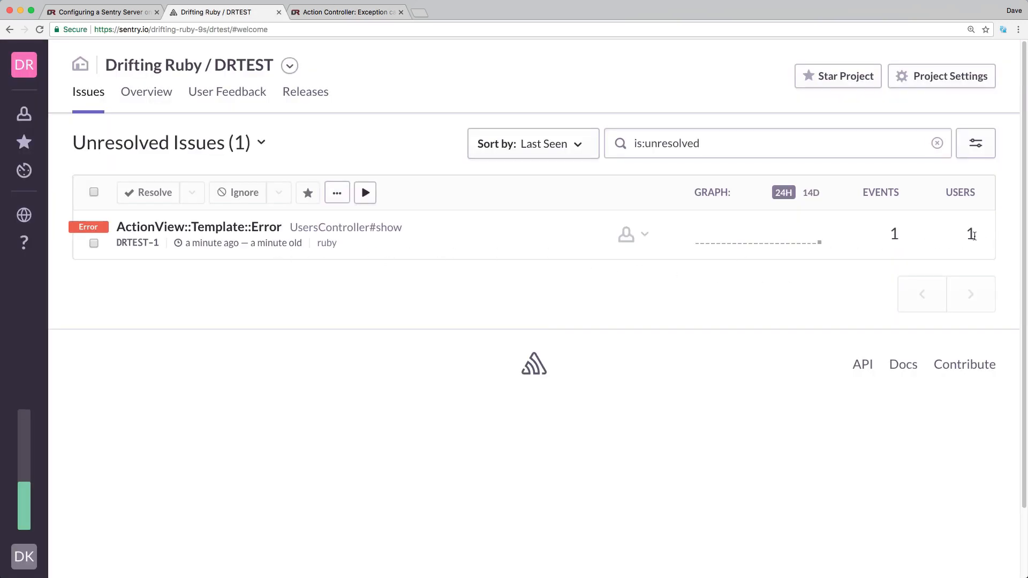
Open the ActionView::Template::Error issue from the Unresolved Issues list
left_click(199, 227)
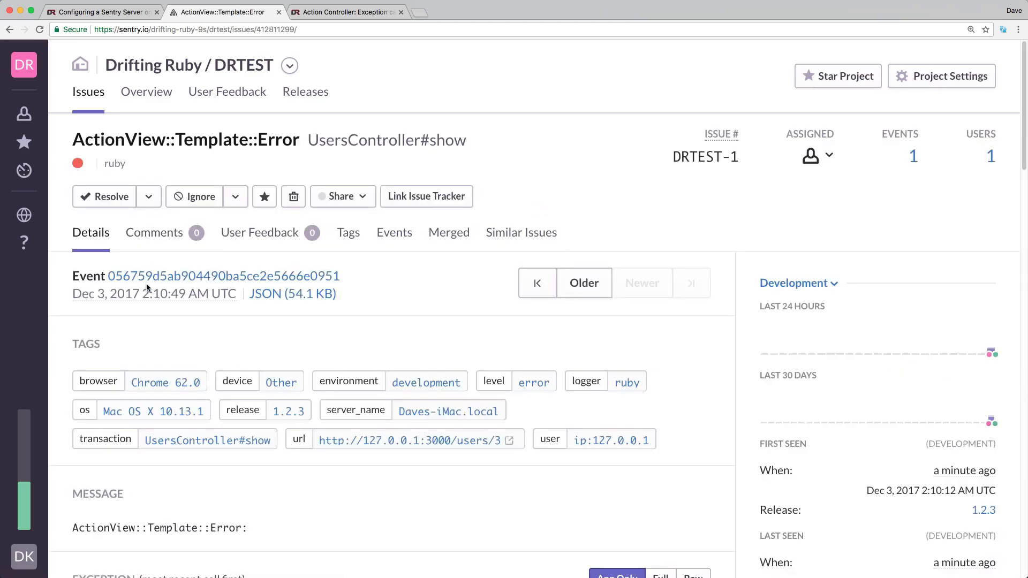
scroll("down", 3)
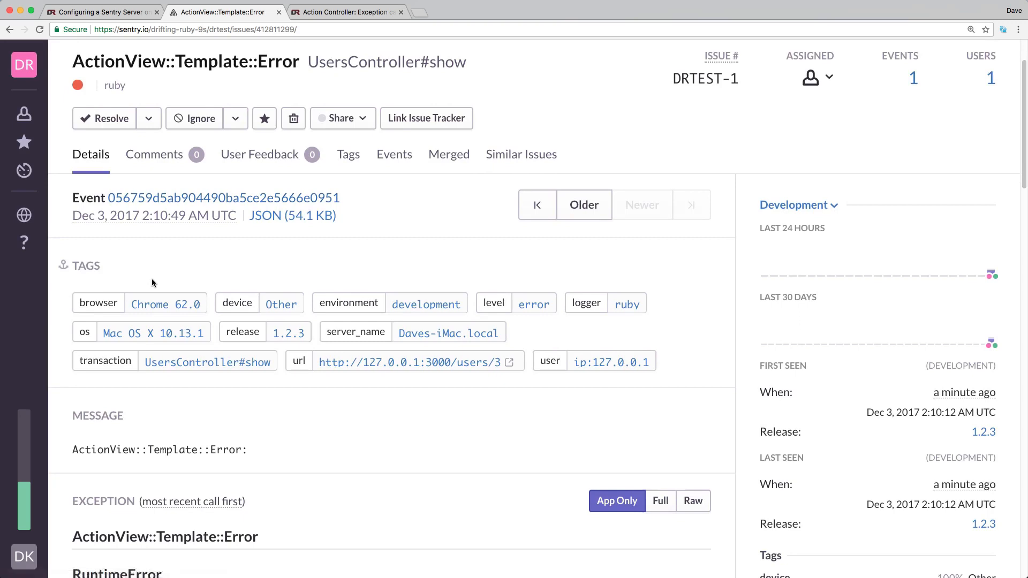
mouse_move(904, 436)
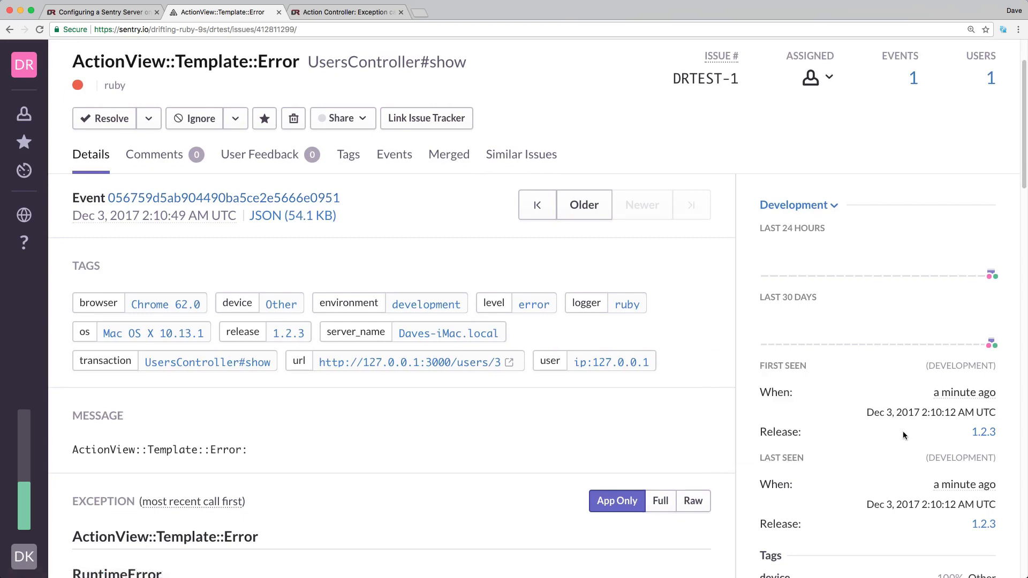
mouse_move(772, 436)
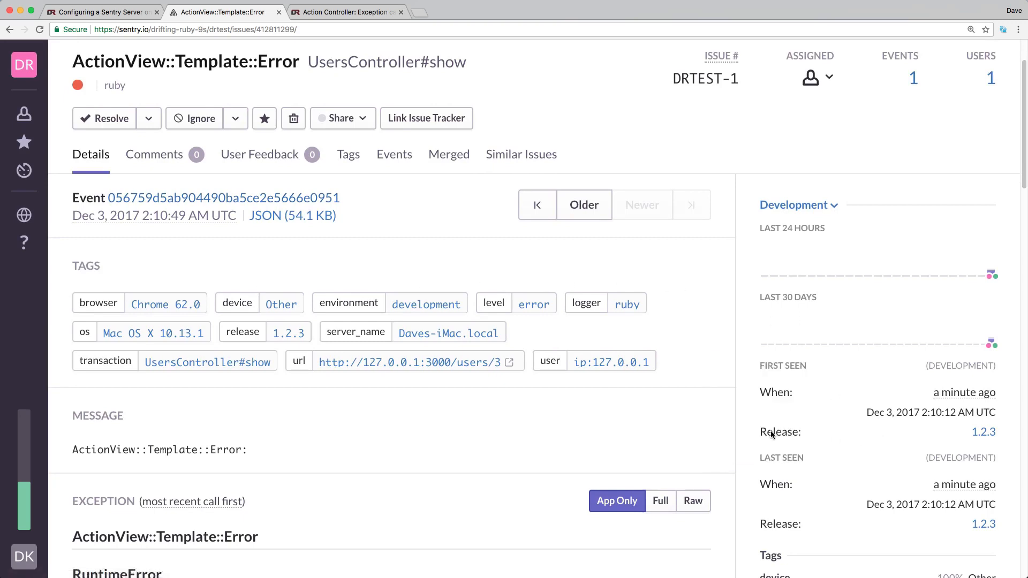
mouse_move(983, 432)
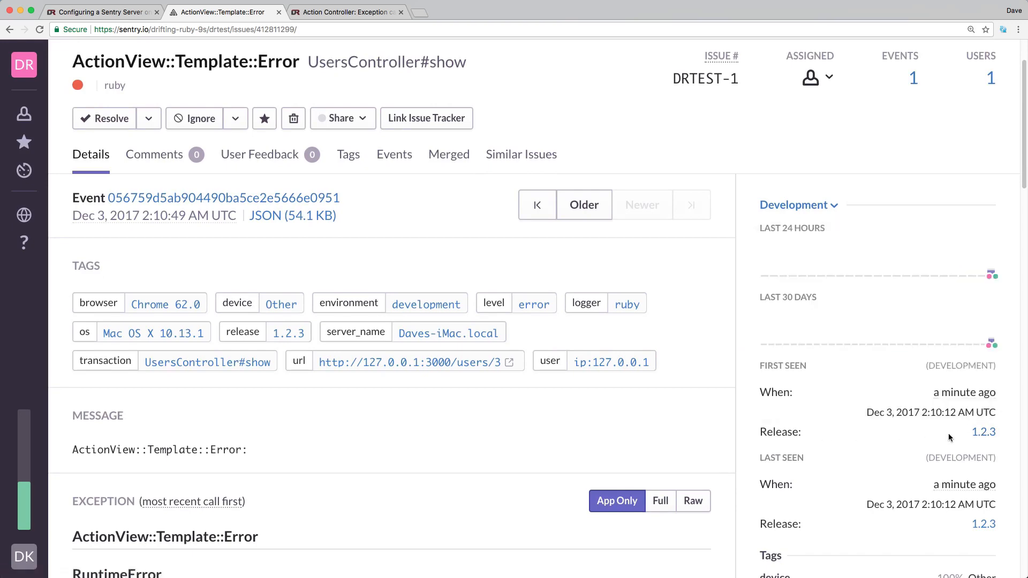
scroll("down", 3)
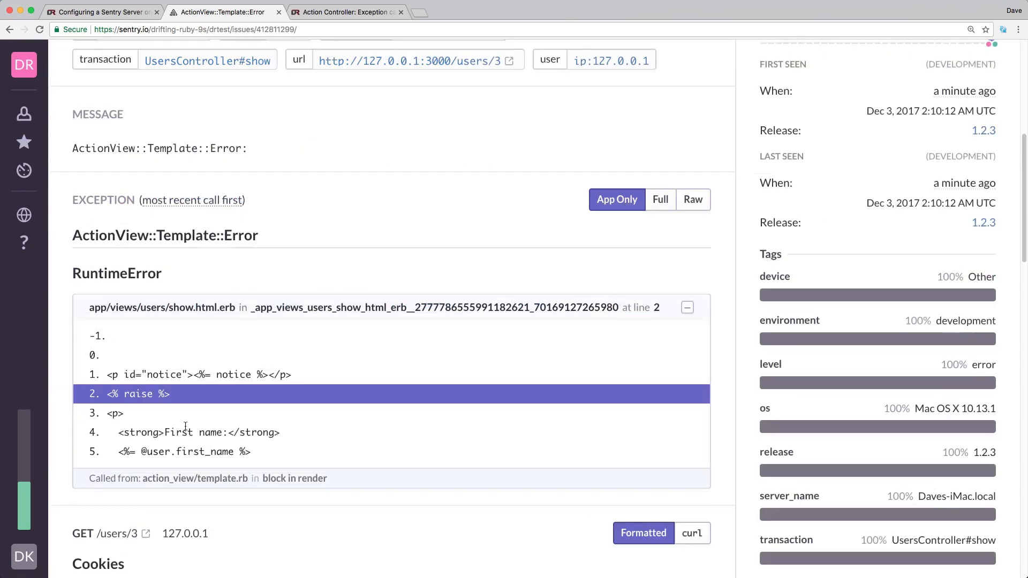
scroll("down", 3)
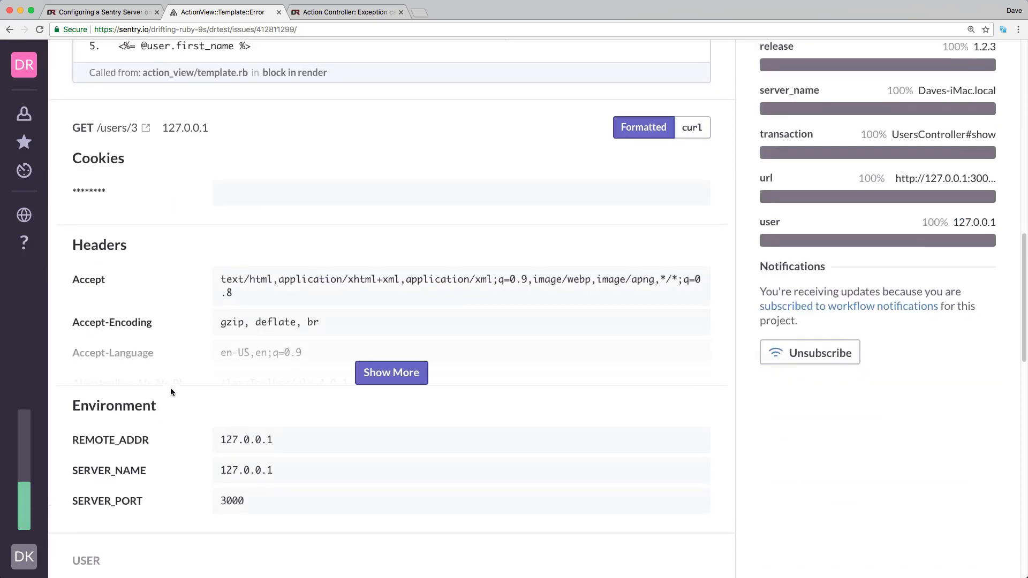
scroll("down", 3)
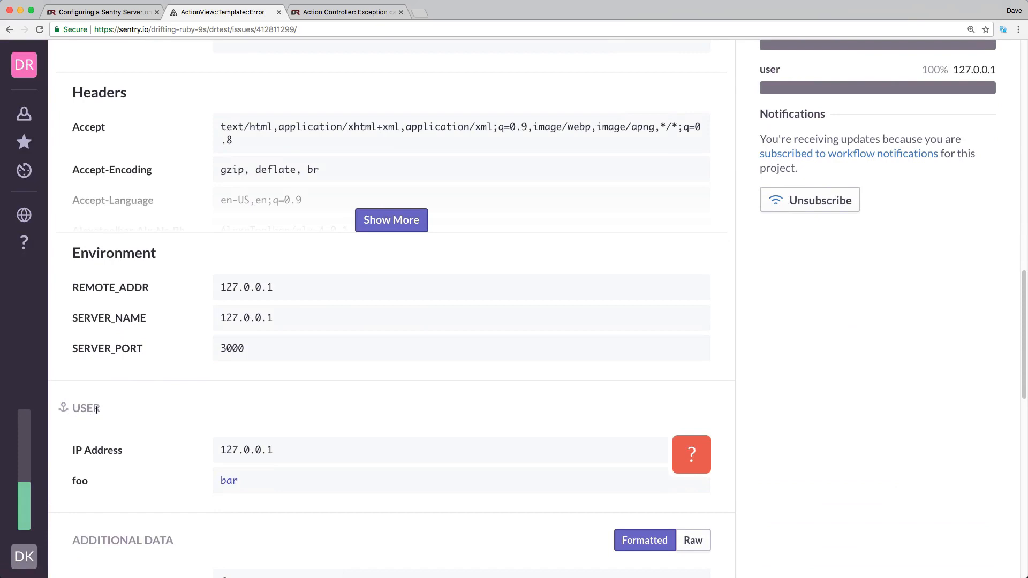
mouse_move(107, 482)
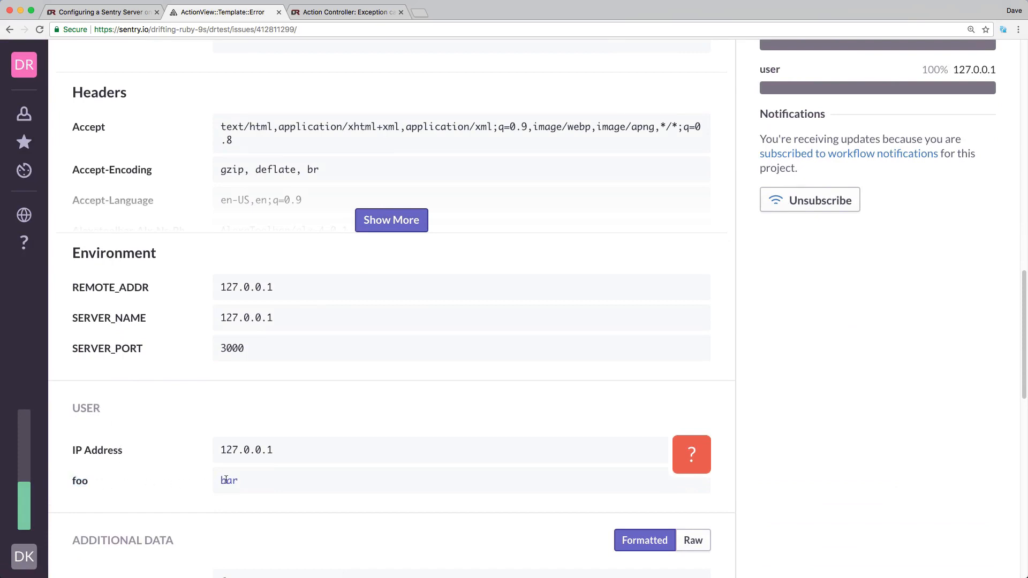
double_click(229, 481)
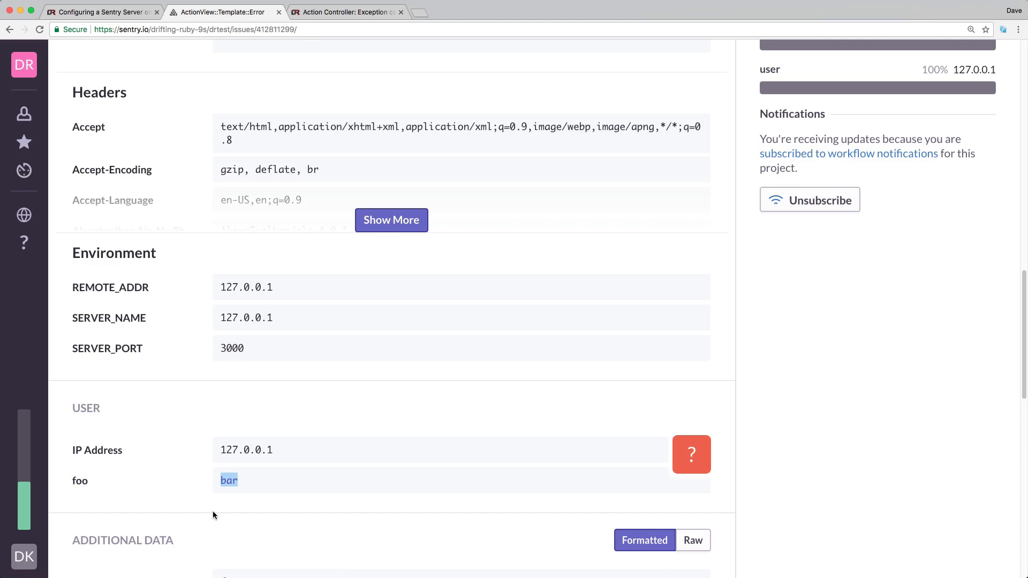
scroll("down", 3)
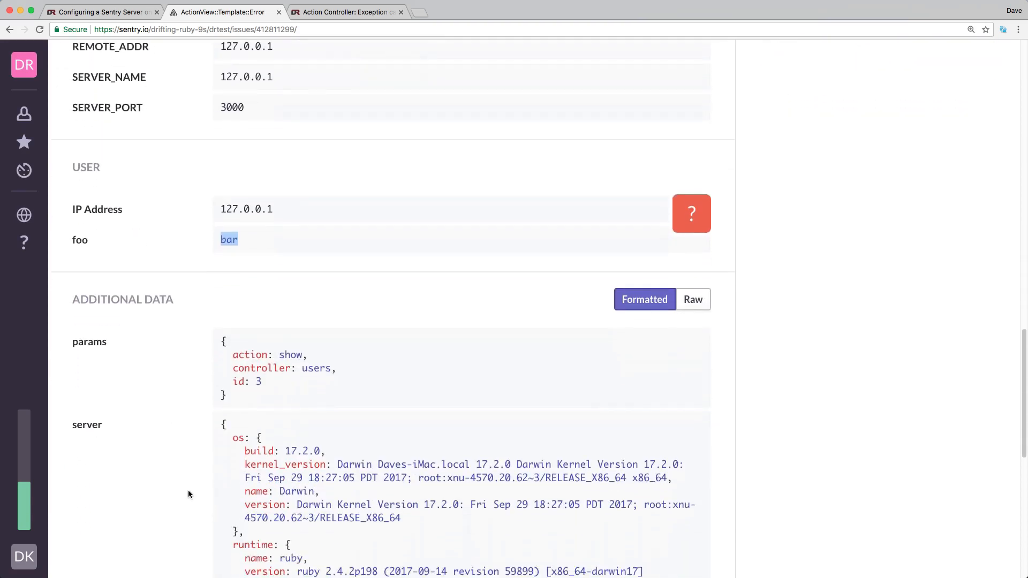
mouse_move(257, 419)
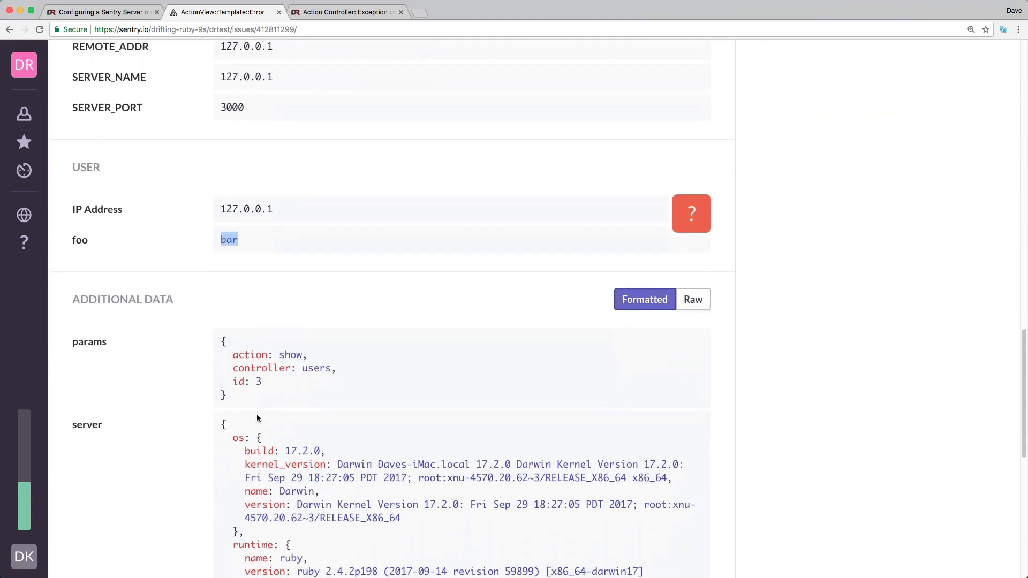
scroll("down", 3)
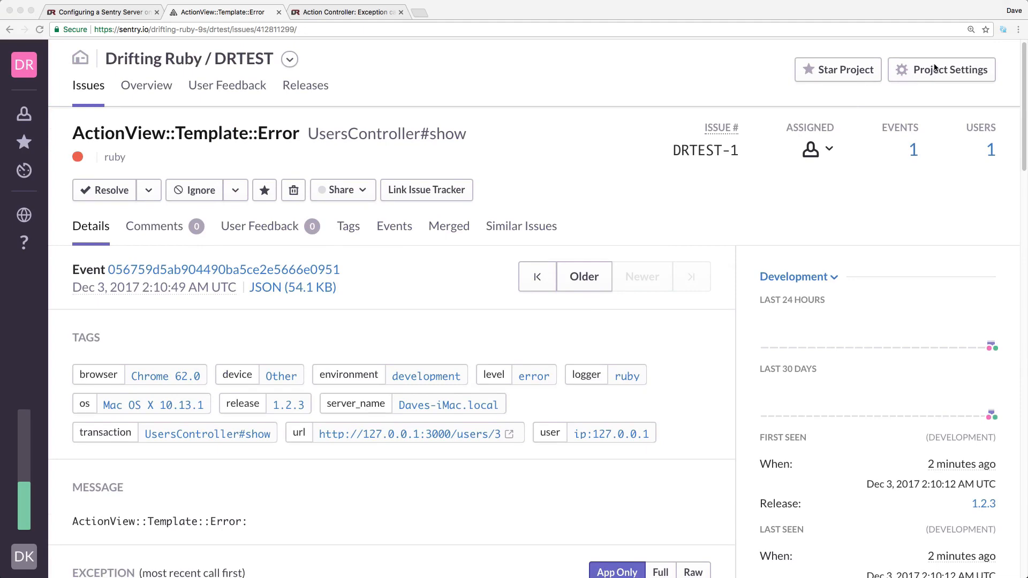
Reach Project Settings, list All Integrations and browse down to the Slack plugin
left_click(941, 69)
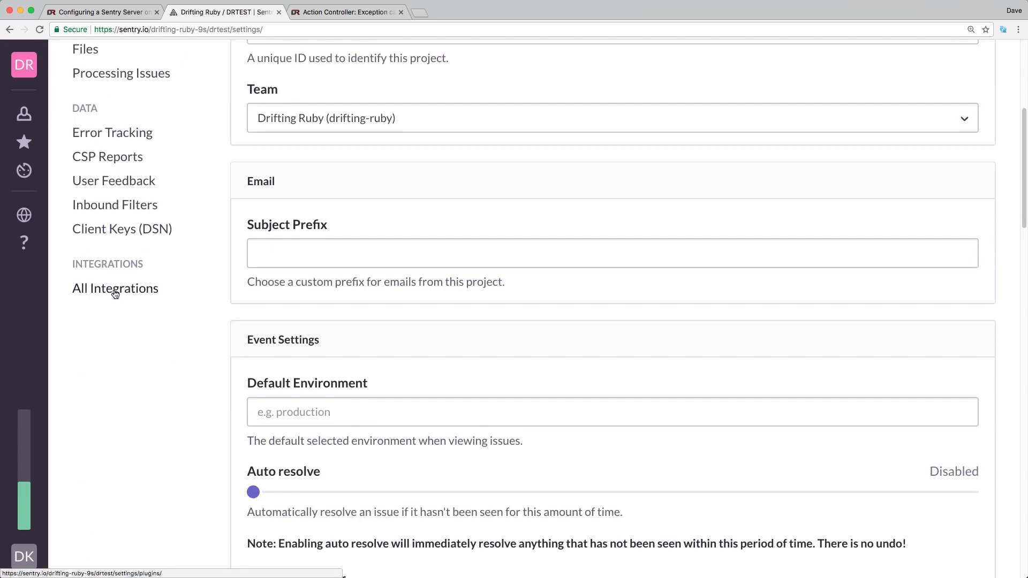
left_click(115, 288)
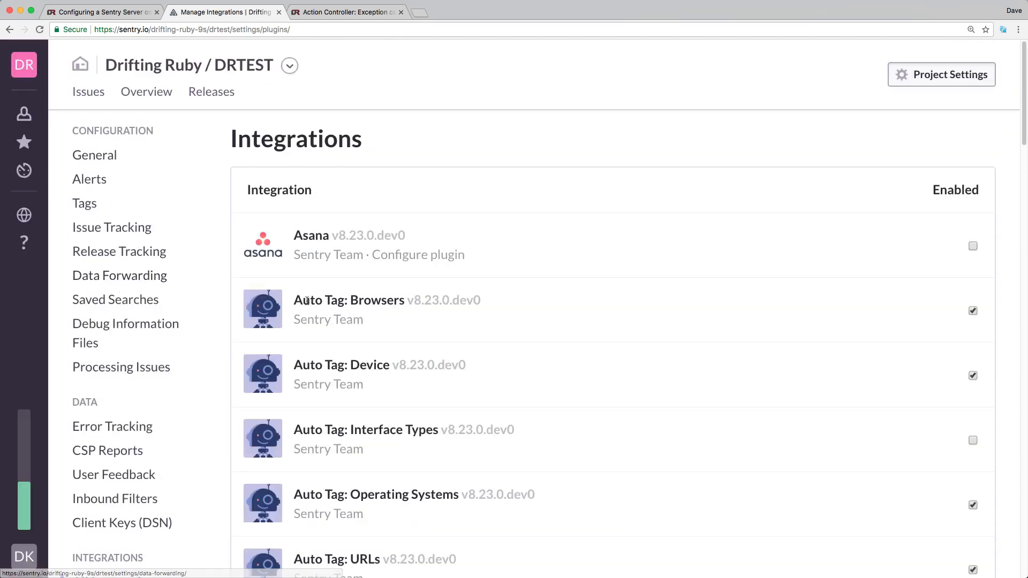
scroll("down", 3)
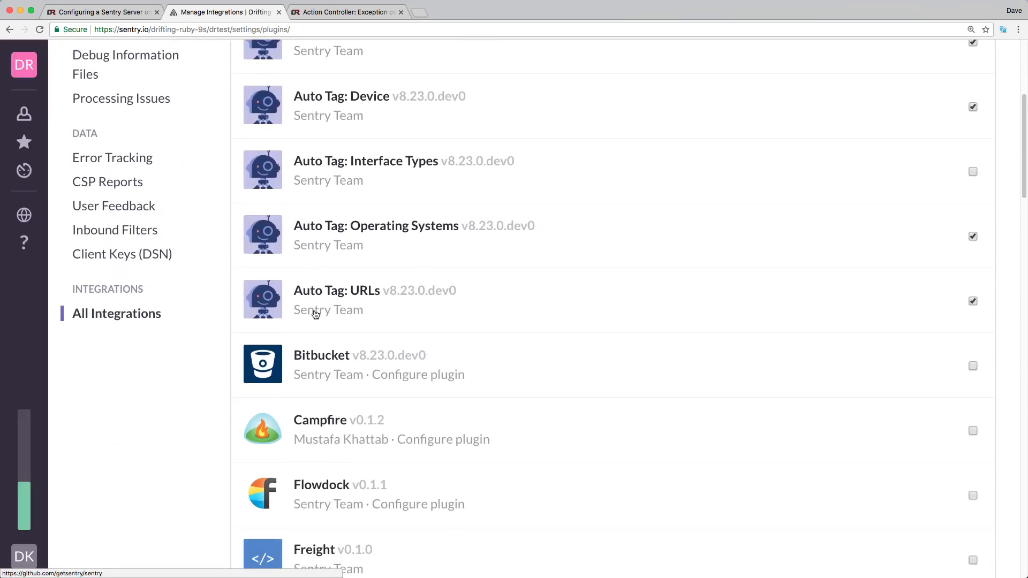
scroll("down", 3)
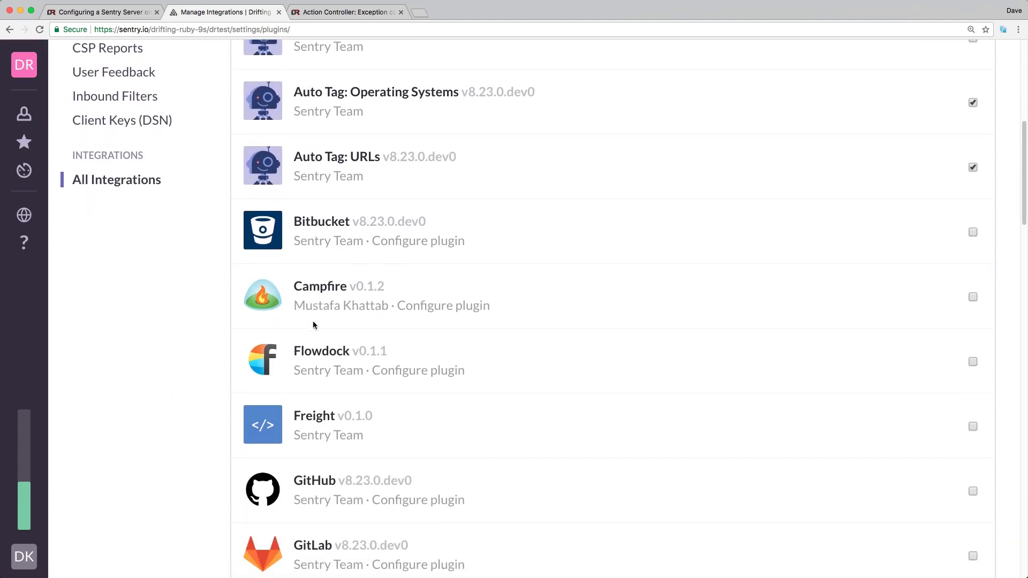
scroll("down", 3)
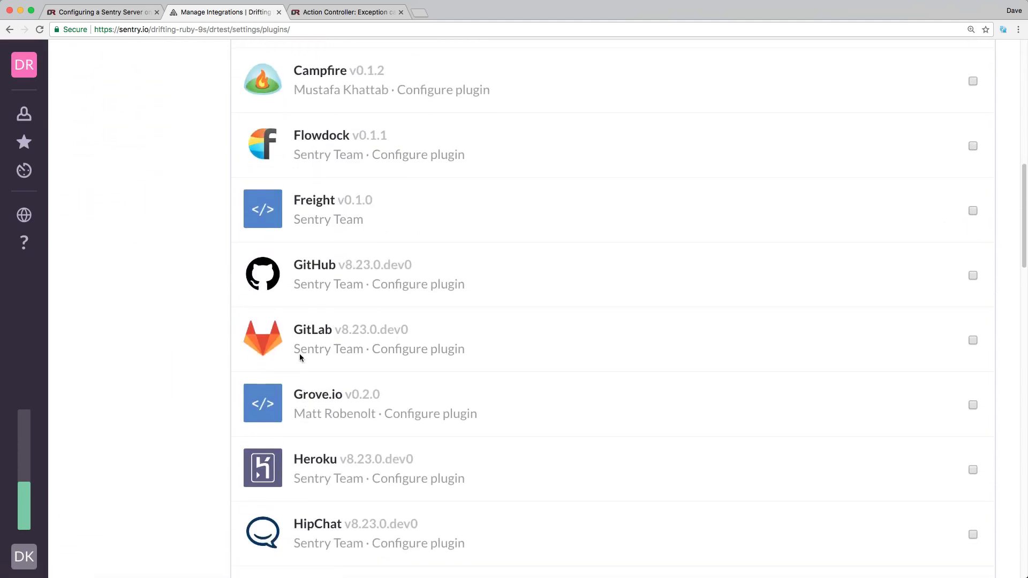
mouse_move(301, 342)
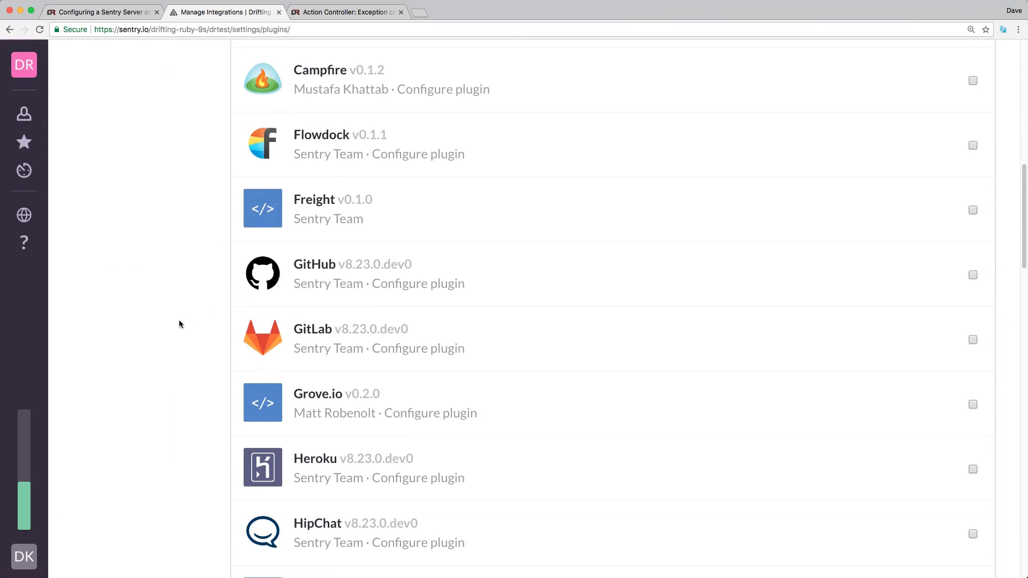
scroll("down", 3)
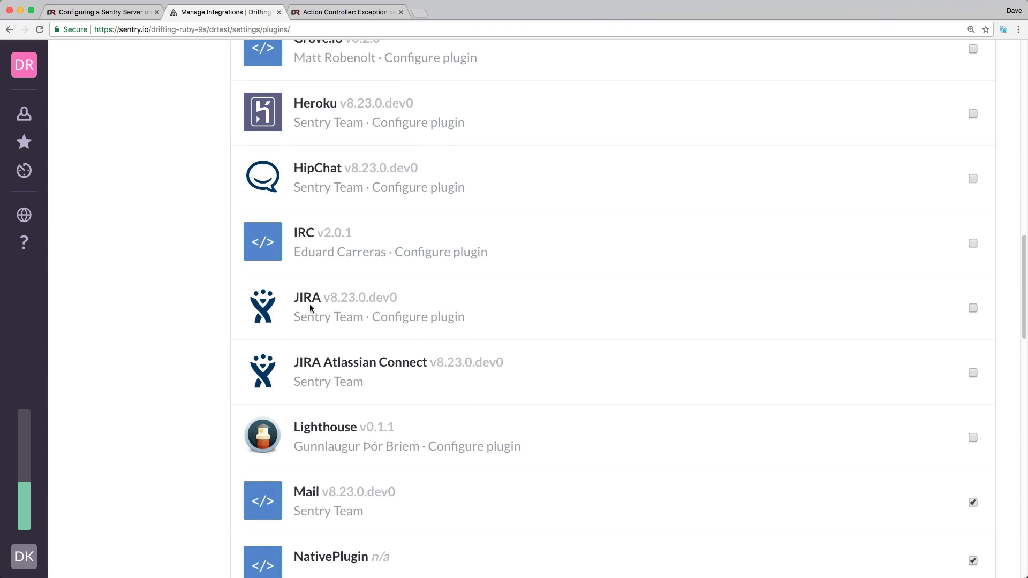
scroll("down", 3)
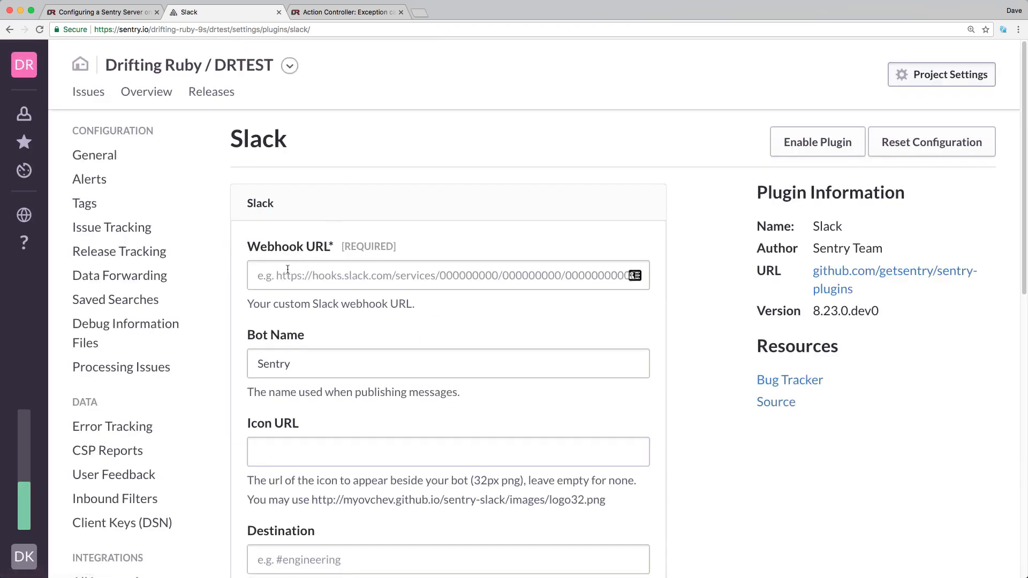
Focus the Slack Webhook URL field and review the rest of the Slack settings form
left_click(817, 141)
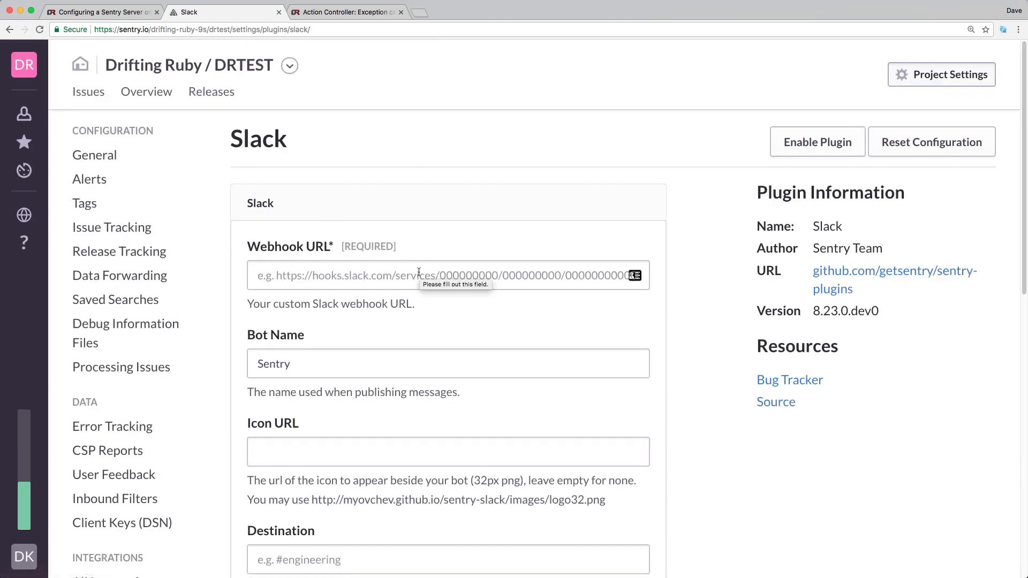
scroll("down", 3)
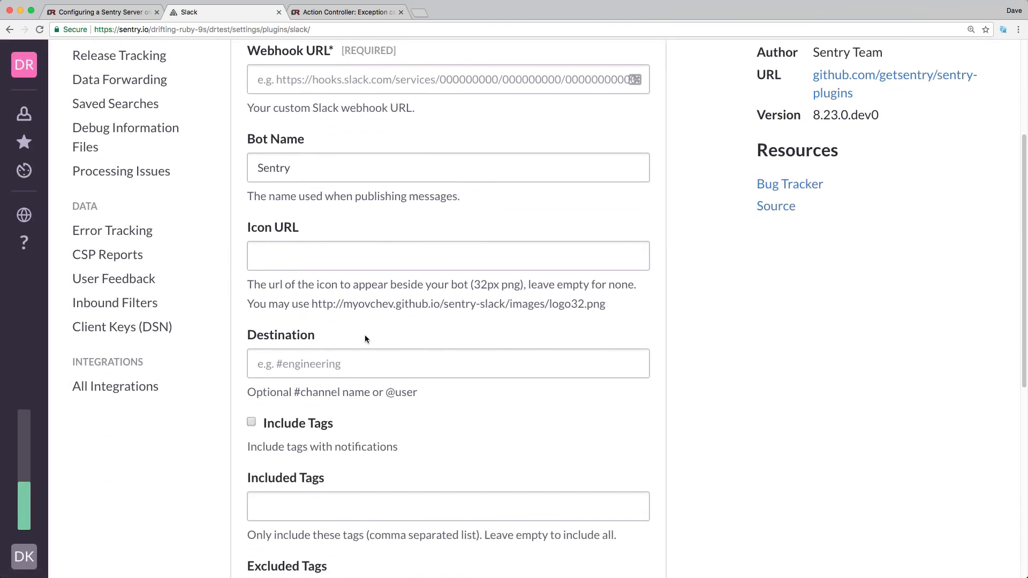
scroll("down", 3)
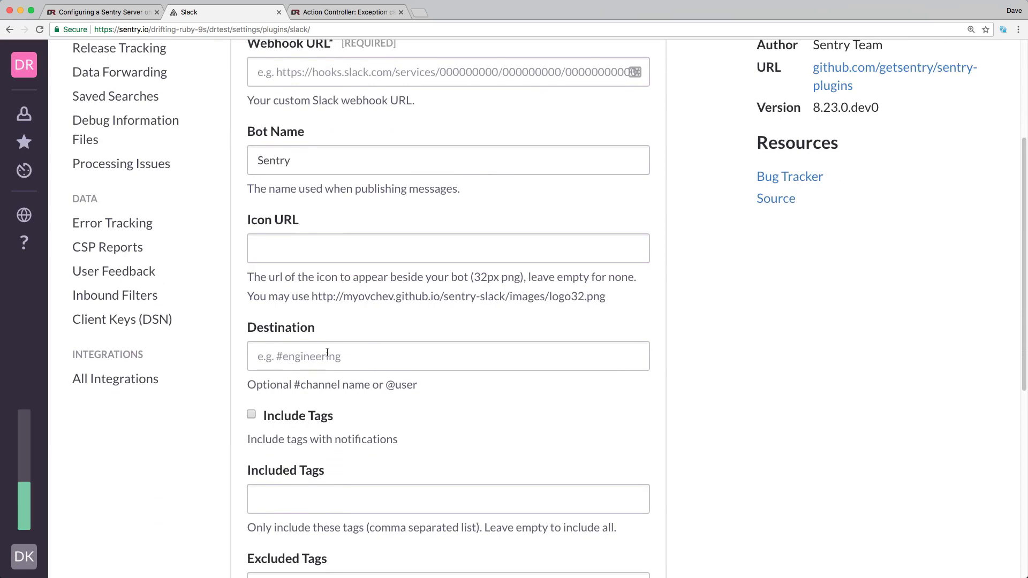
scroll("down", 3)
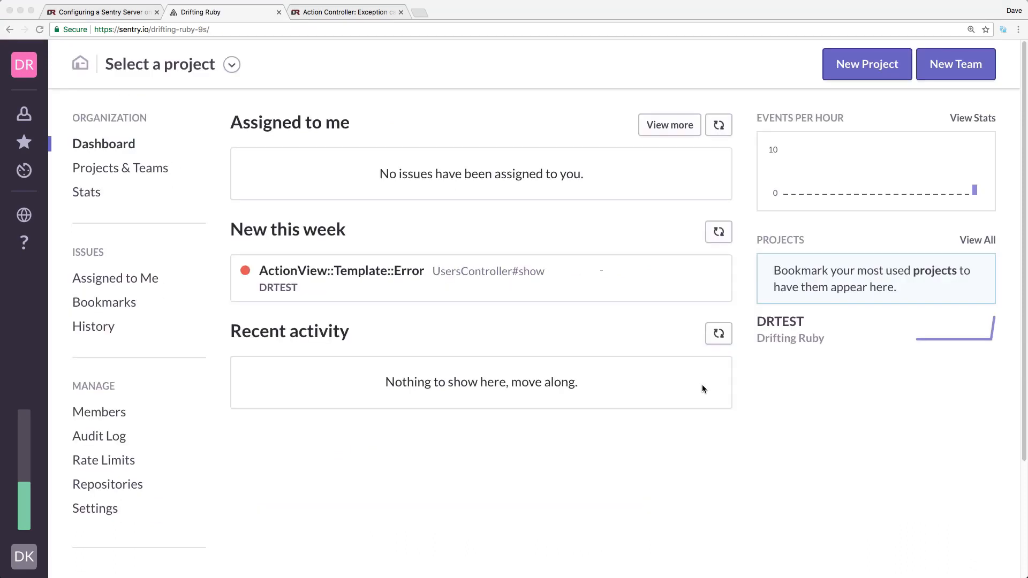
mouse_move(673, 378)
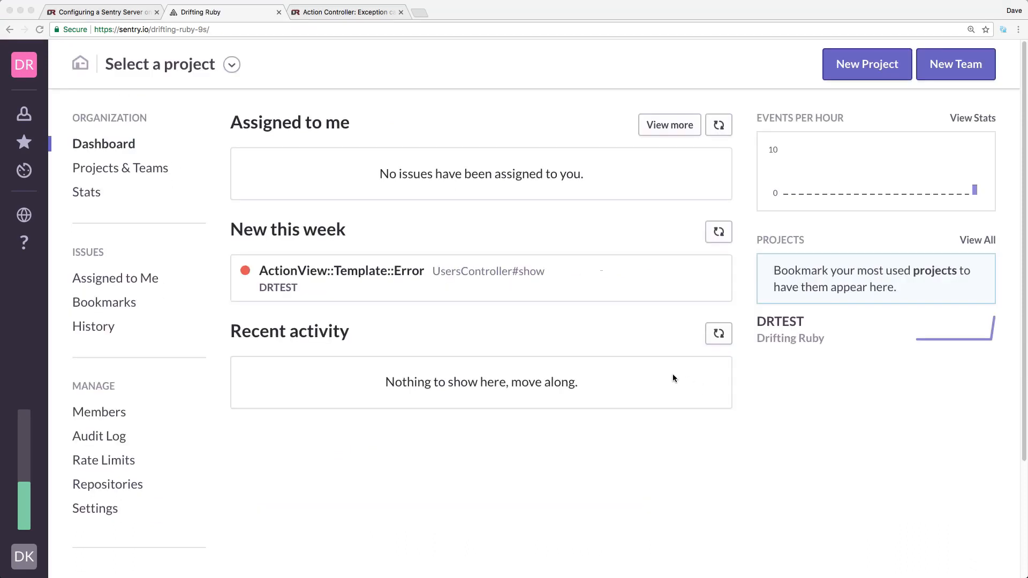